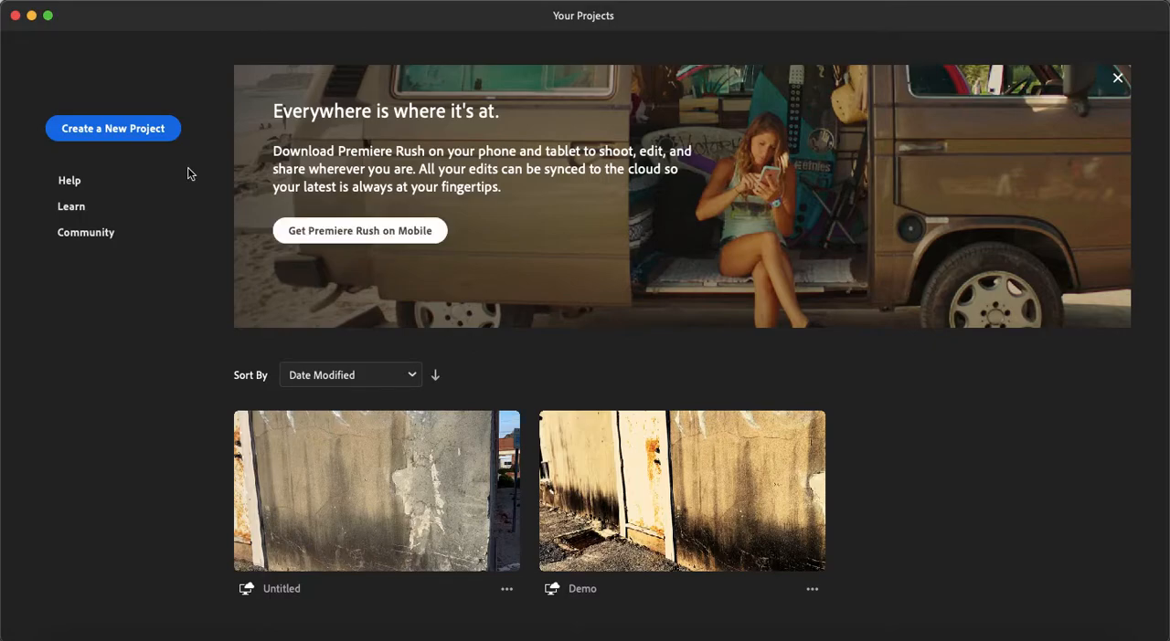
# Step: Start a new project so the media browser shows the Desktop folders
pyautogui.click(113, 128)
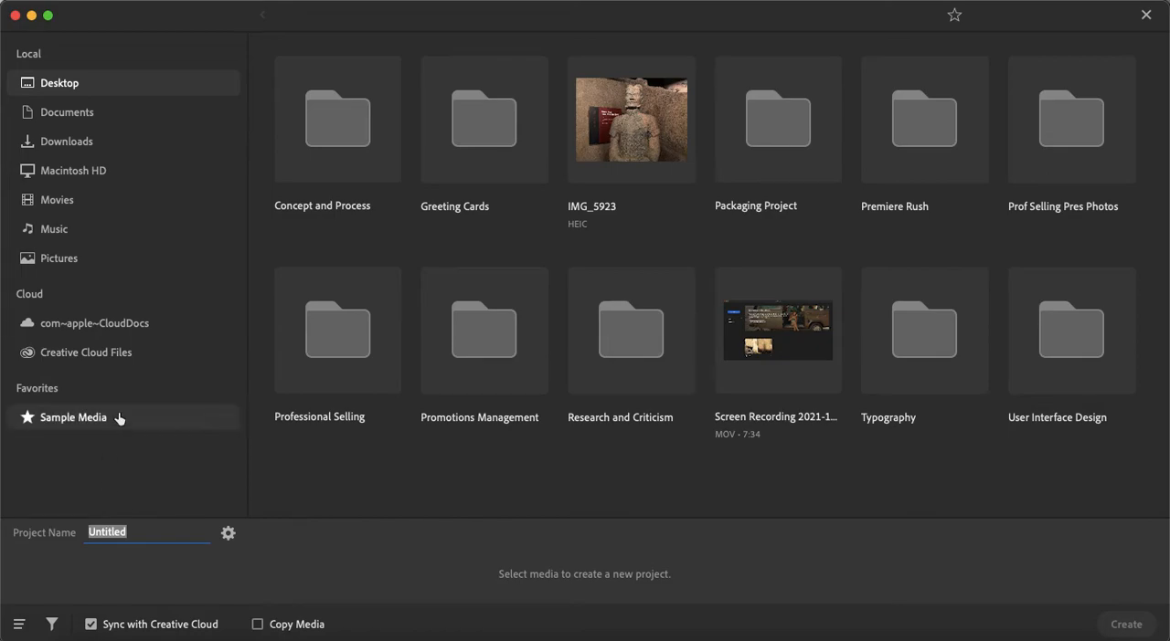
pyautogui.moveTo(150, 420)
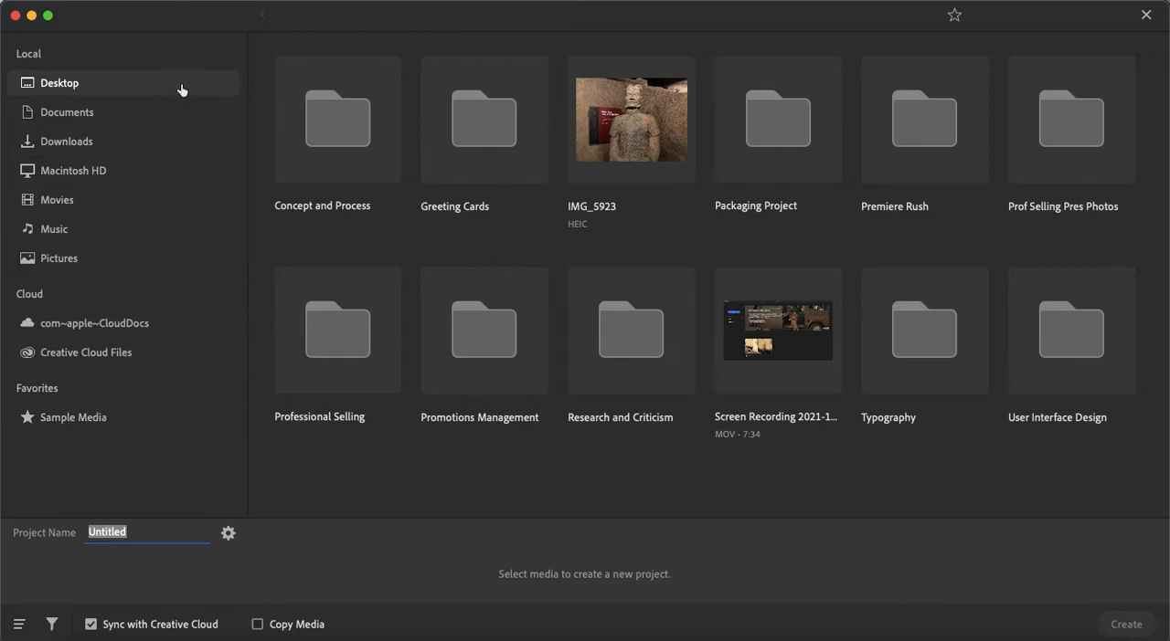
pyautogui.moveTo(918, 159)
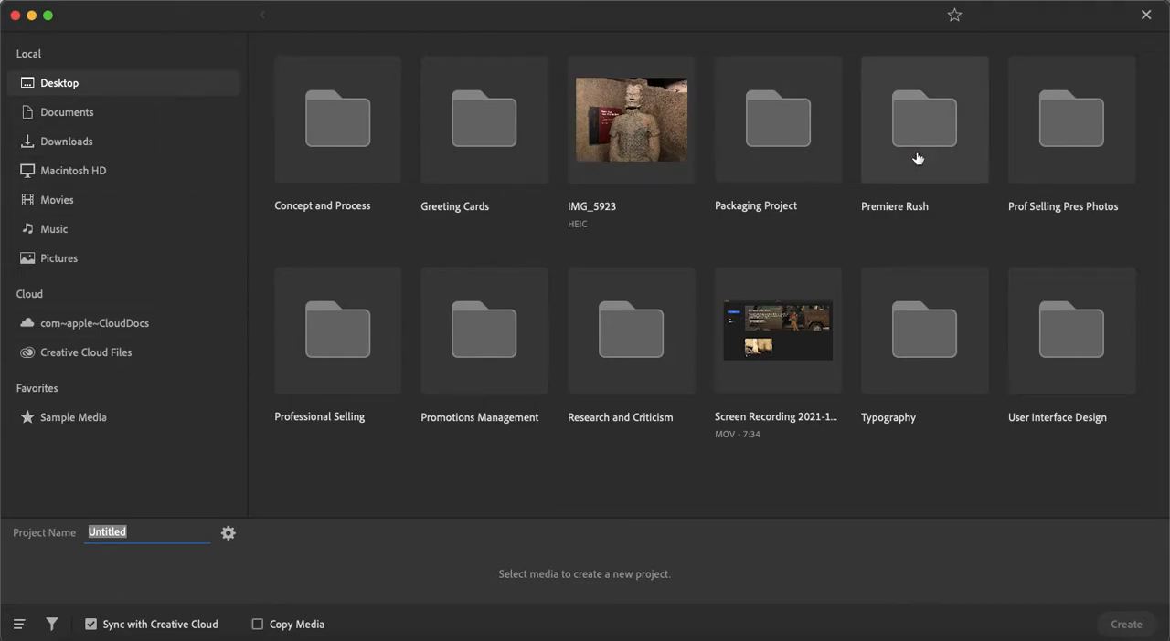
# Step: Select clips IMG_7582 through IMG_7593 in the Premiere Rush folder and create the project
pyautogui.doubleClick(925, 121)
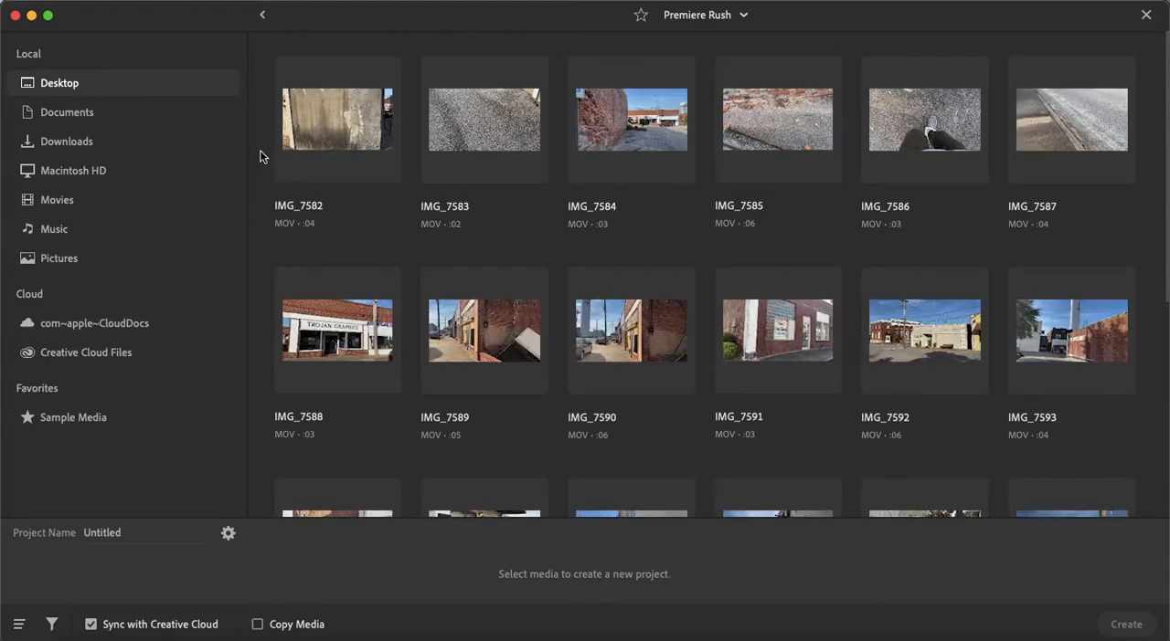
pyautogui.moveTo(406, 73)
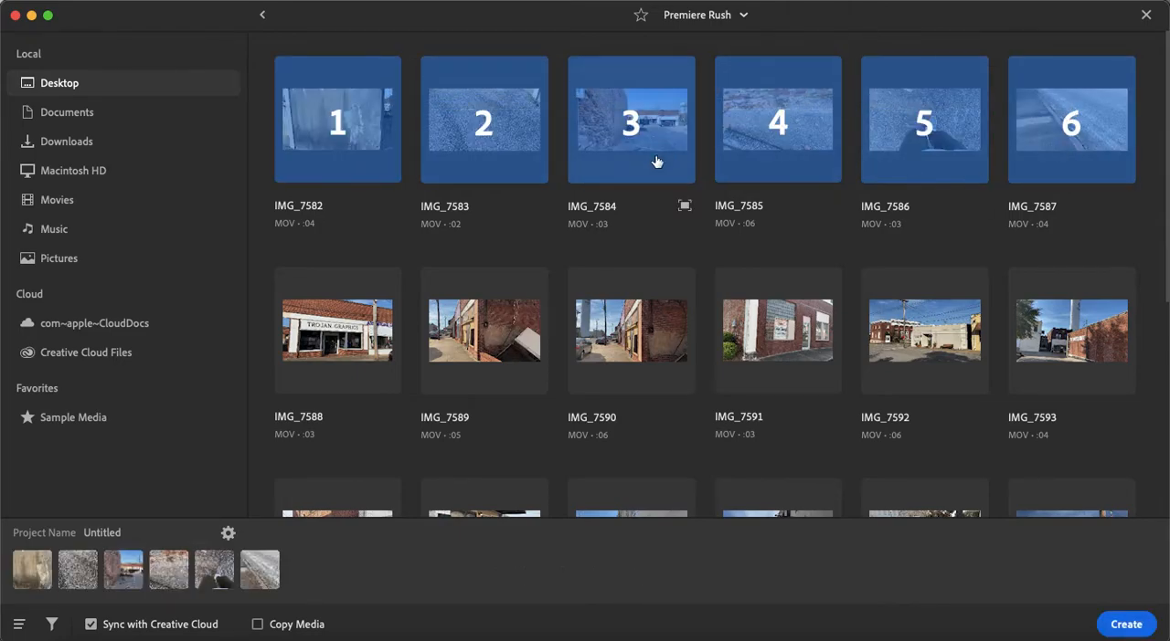
pyautogui.click(336, 329)
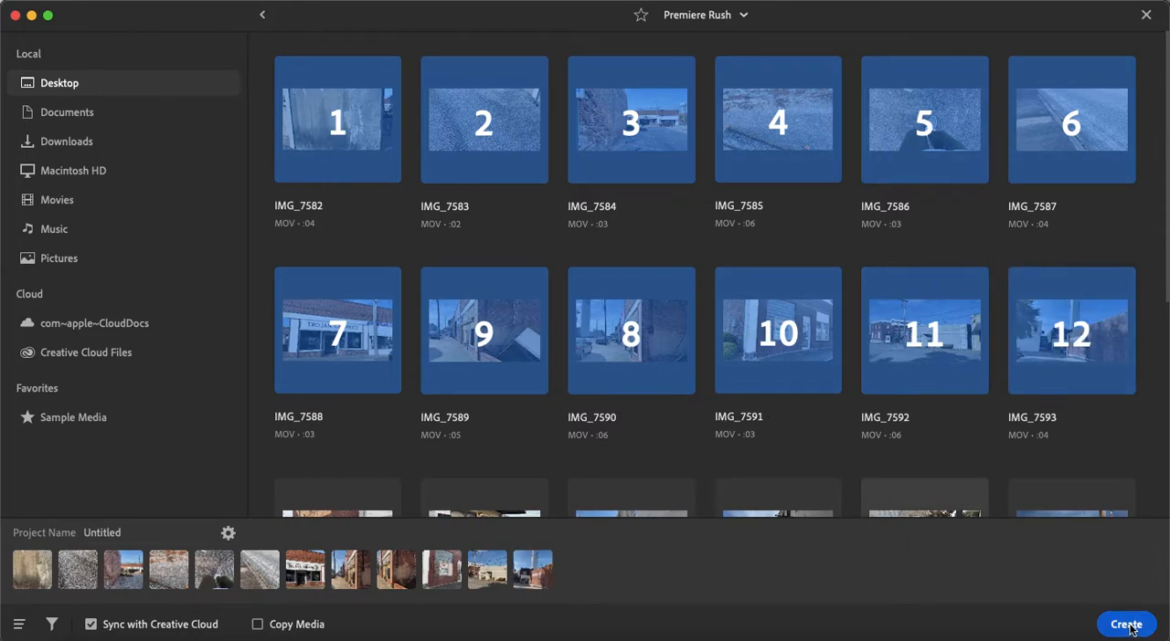
pyautogui.click(1125, 625)
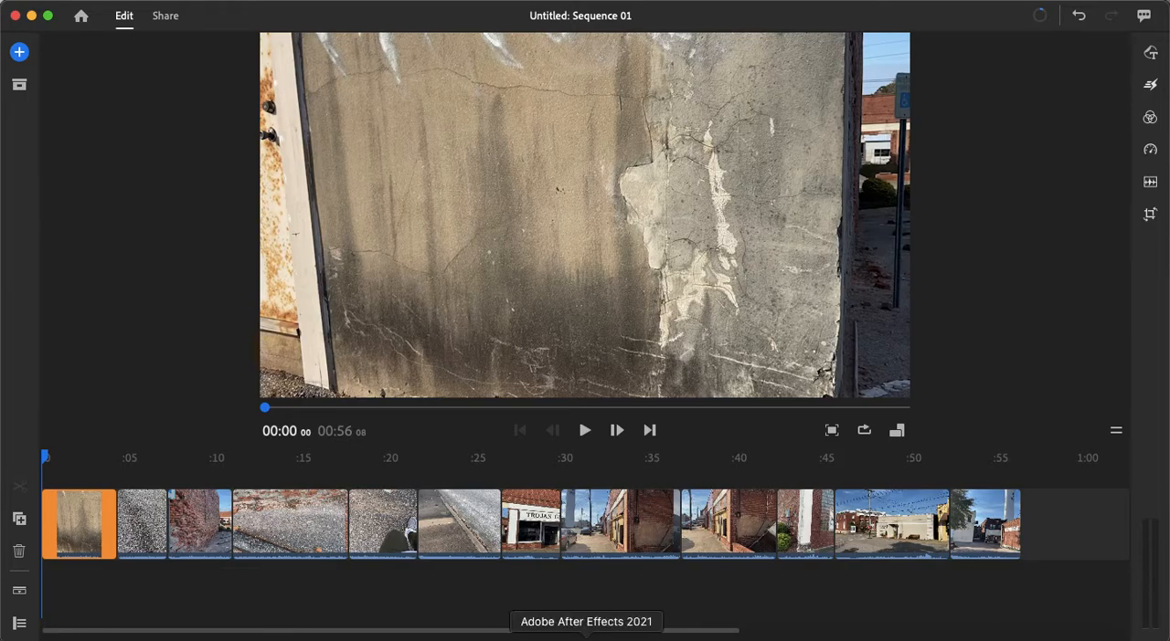
pyautogui.moveTo(47, 460)
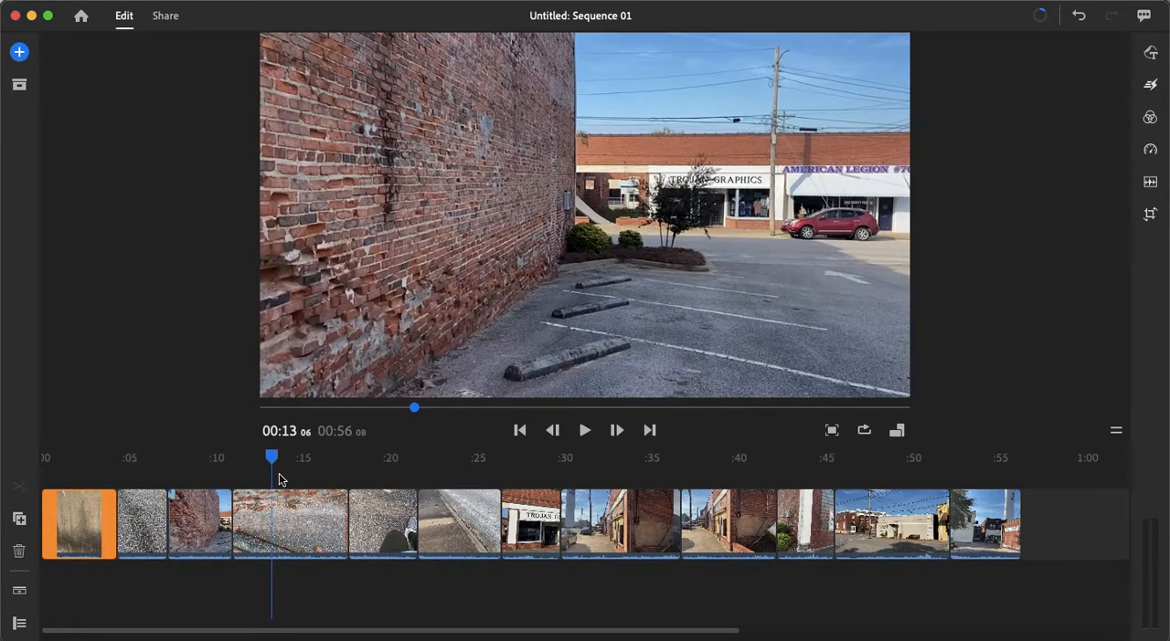
# Step: Scrub through the assembled 56-second Sequence 01 to preview the street clips
pyautogui.moveTo(271, 457); pyautogui.dragTo(329, 457)
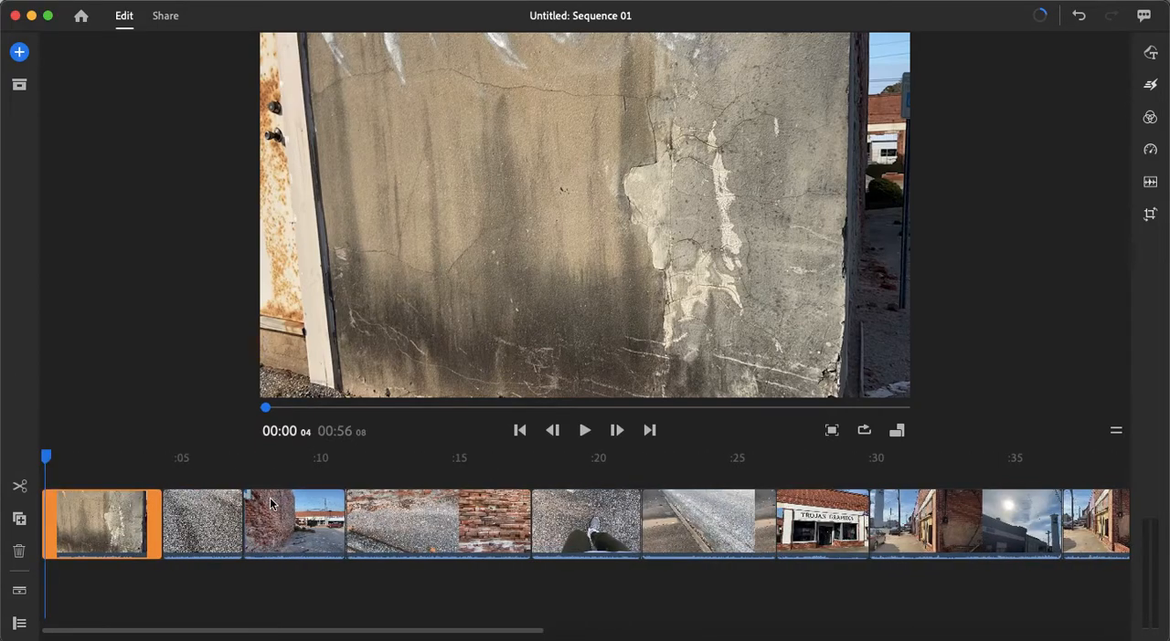
pyautogui.moveTo(585, 429)
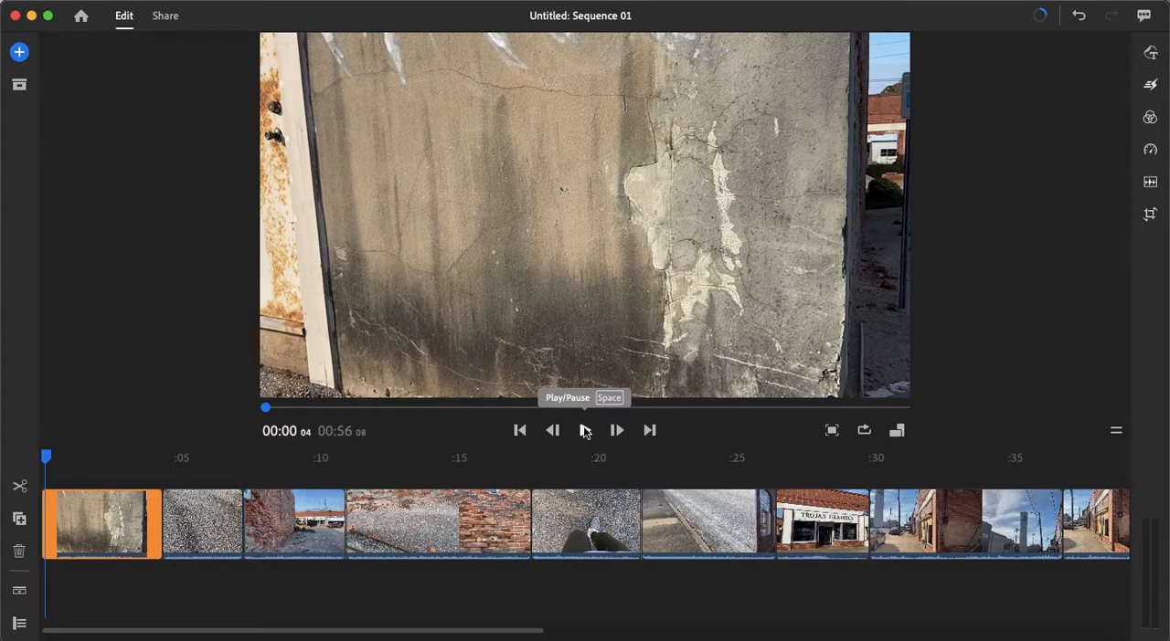
pyautogui.click(616, 430)
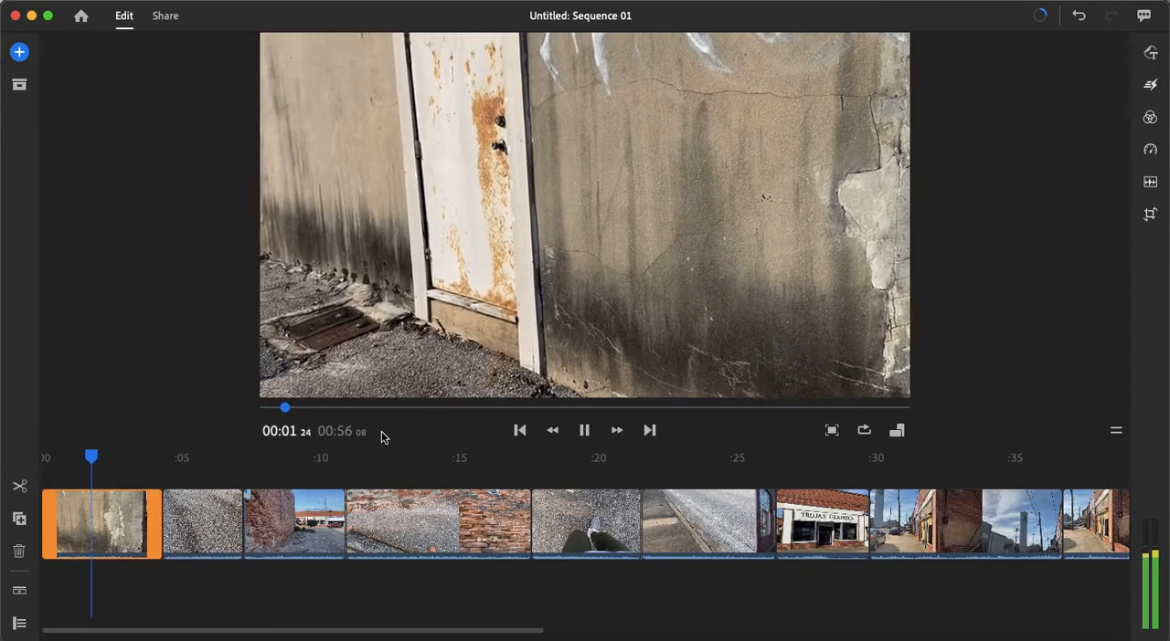
pyautogui.click(585, 430)
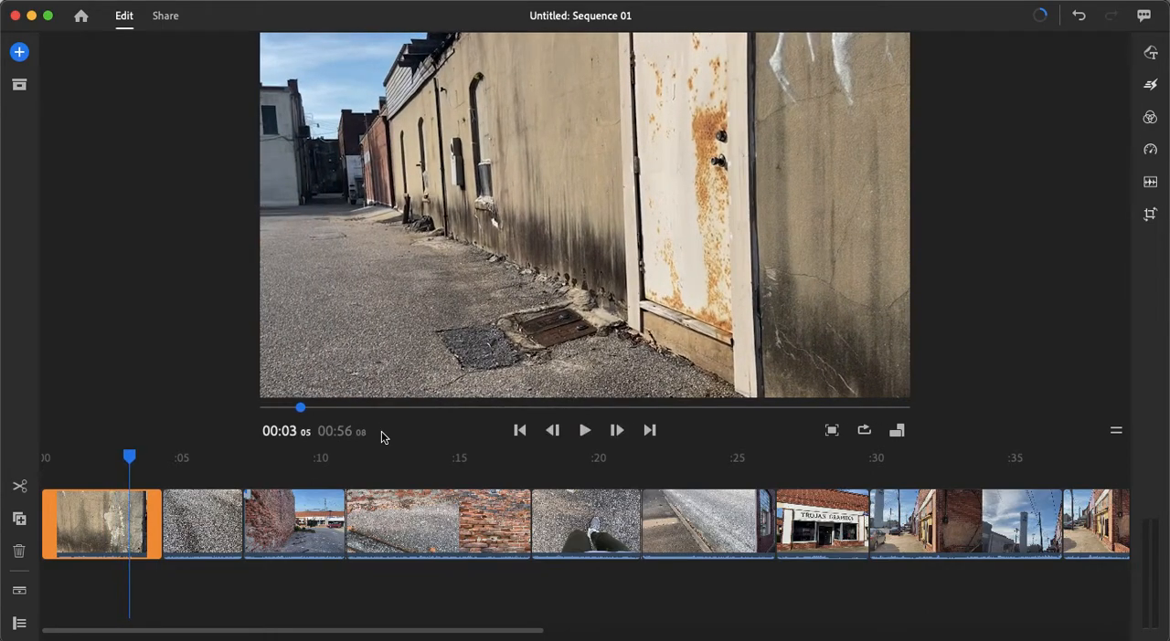
pyautogui.moveTo(266, 402)
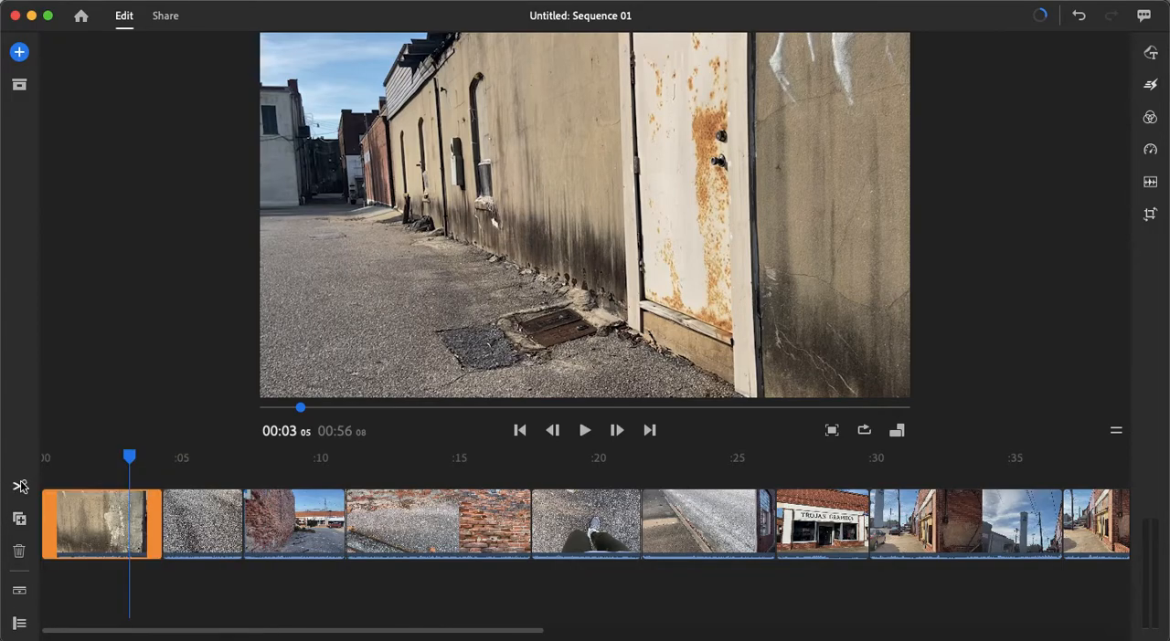
pyautogui.moveTo(18, 487)
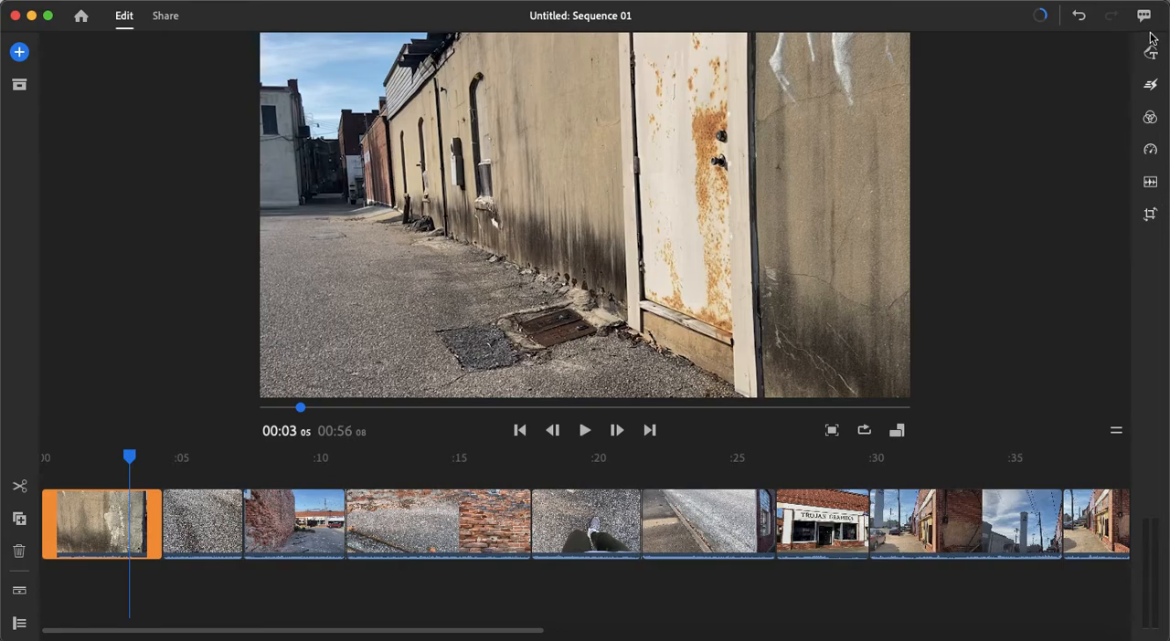
pyautogui.moveTo(1084, 150)
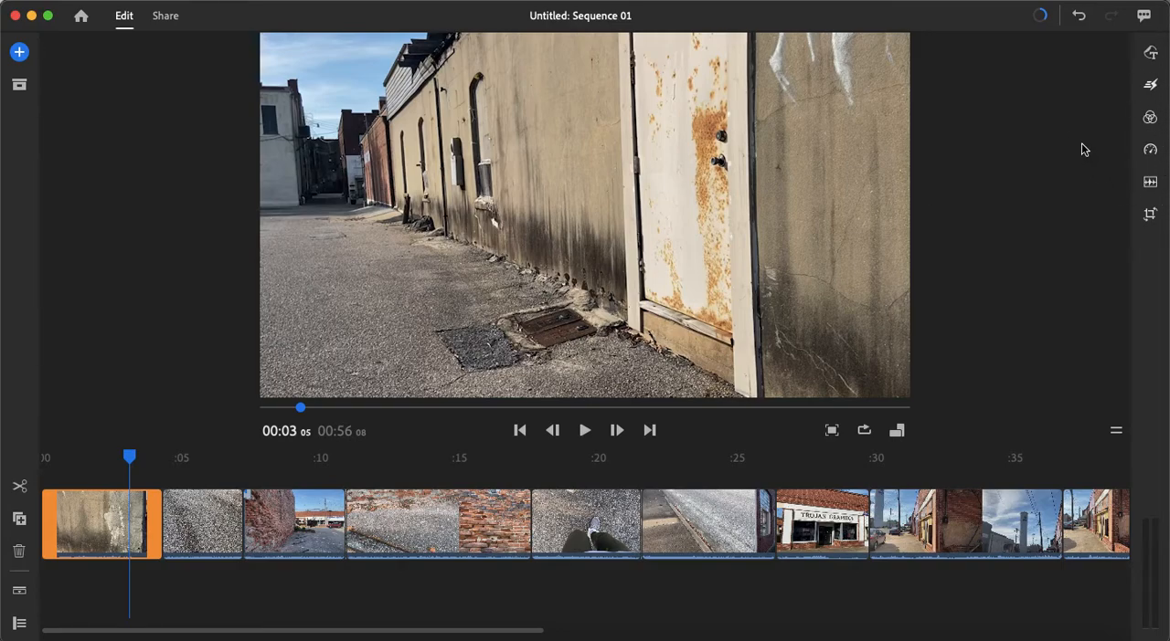
pyautogui.moveTo(983, 203)
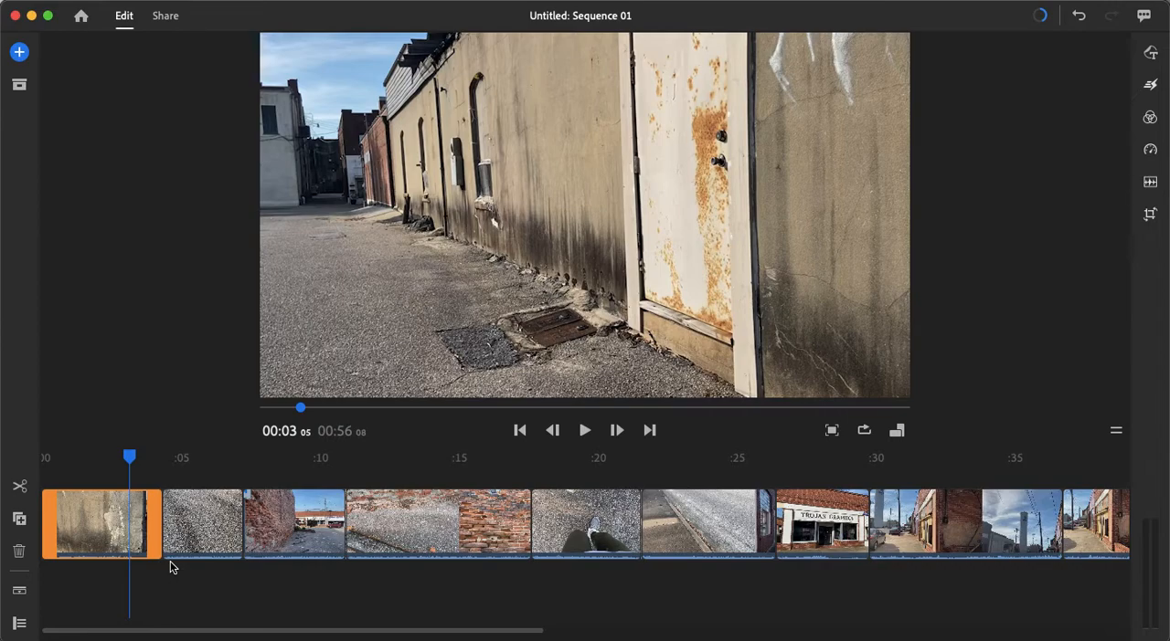
pyautogui.moveTo(132, 528)
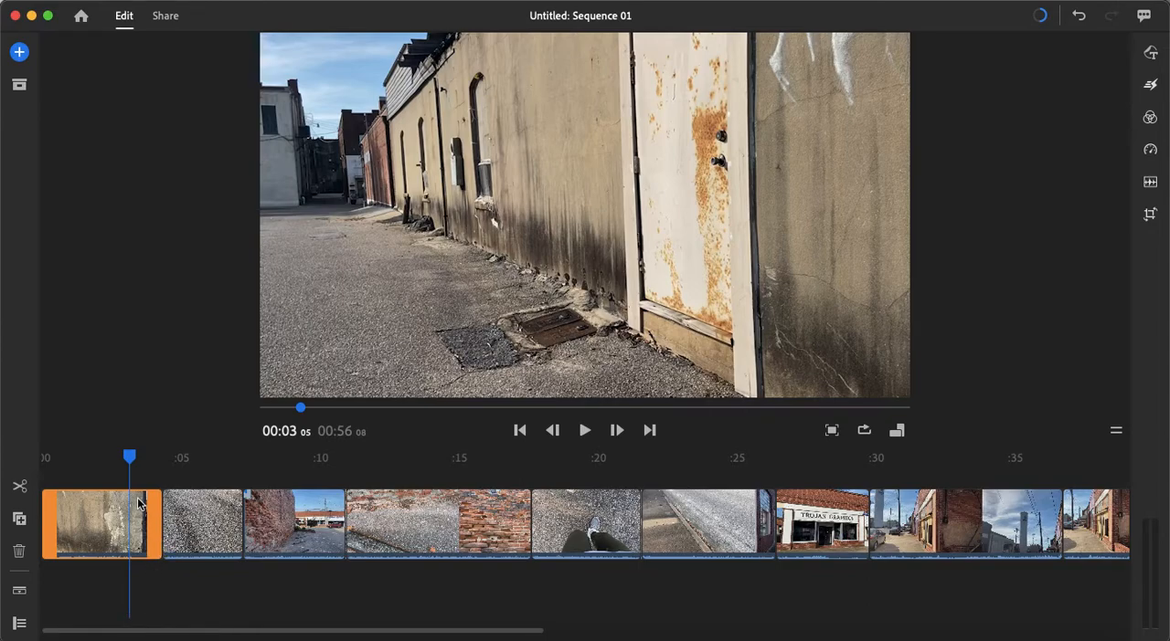
pyautogui.moveTo(95, 501)
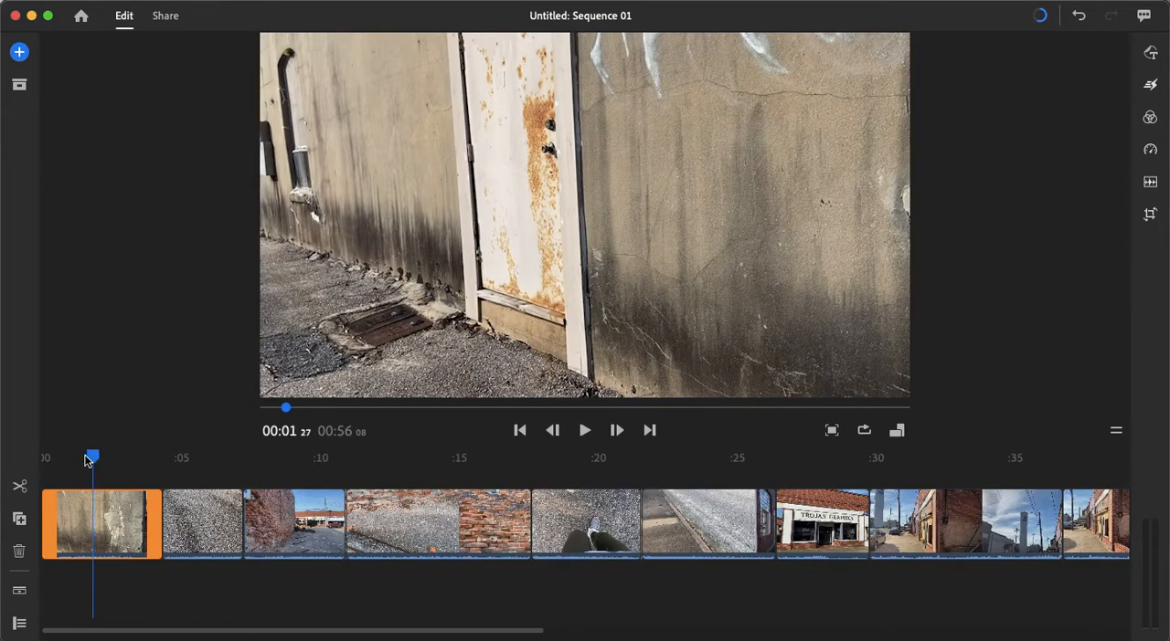
# Step: Scrub through the opening clips and select one in the timeline for trimming
pyautogui.moveTo(92, 457); pyautogui.dragTo(89, 457)
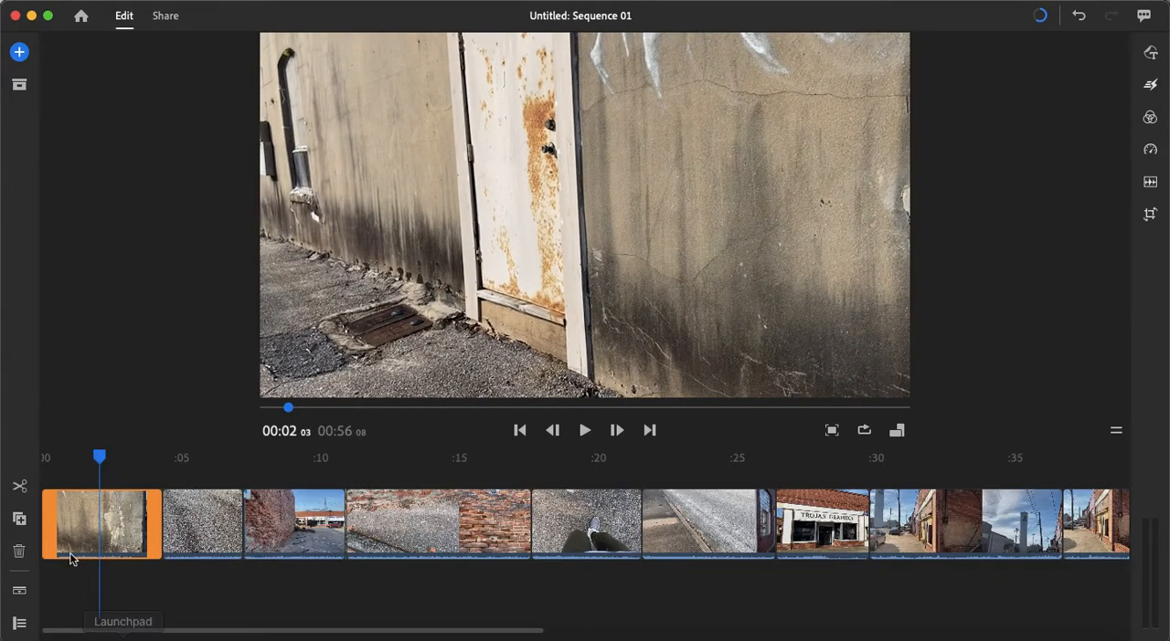
pyautogui.moveTo(18, 486)
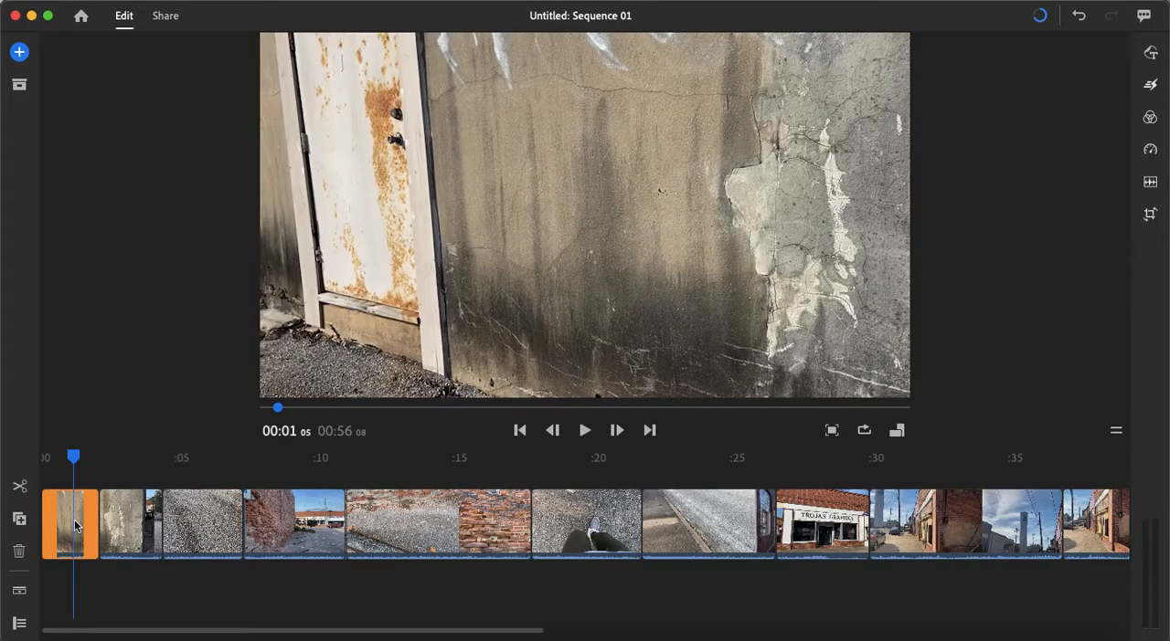
pyautogui.moveTo(18, 552)
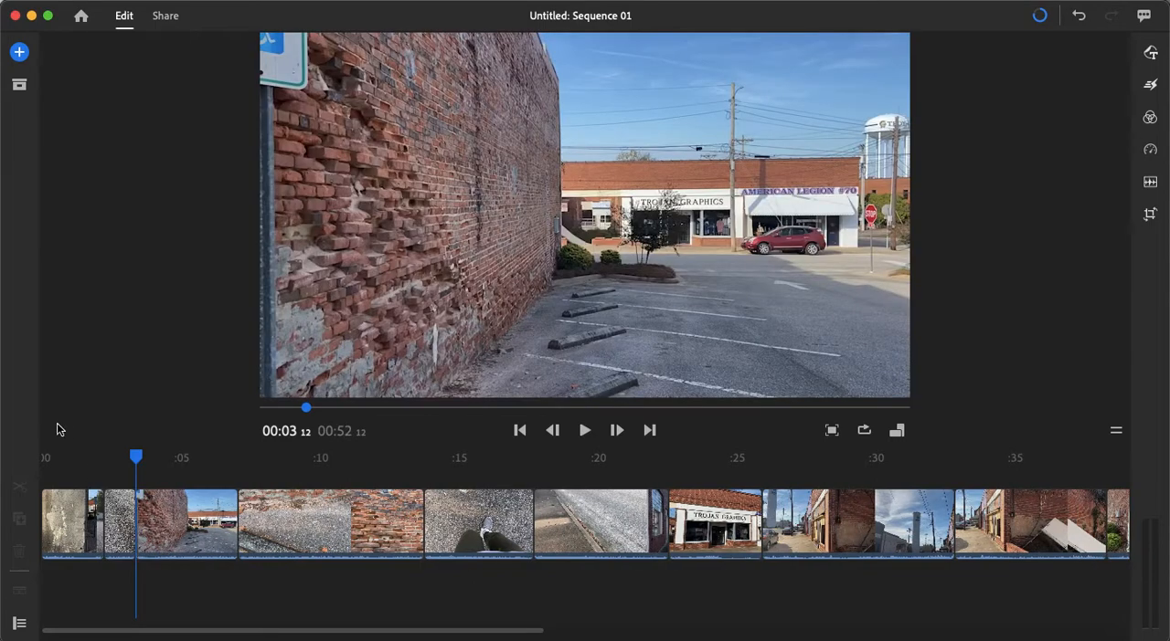
pyautogui.moveTo(135, 457); pyautogui.dragTo(157, 457)
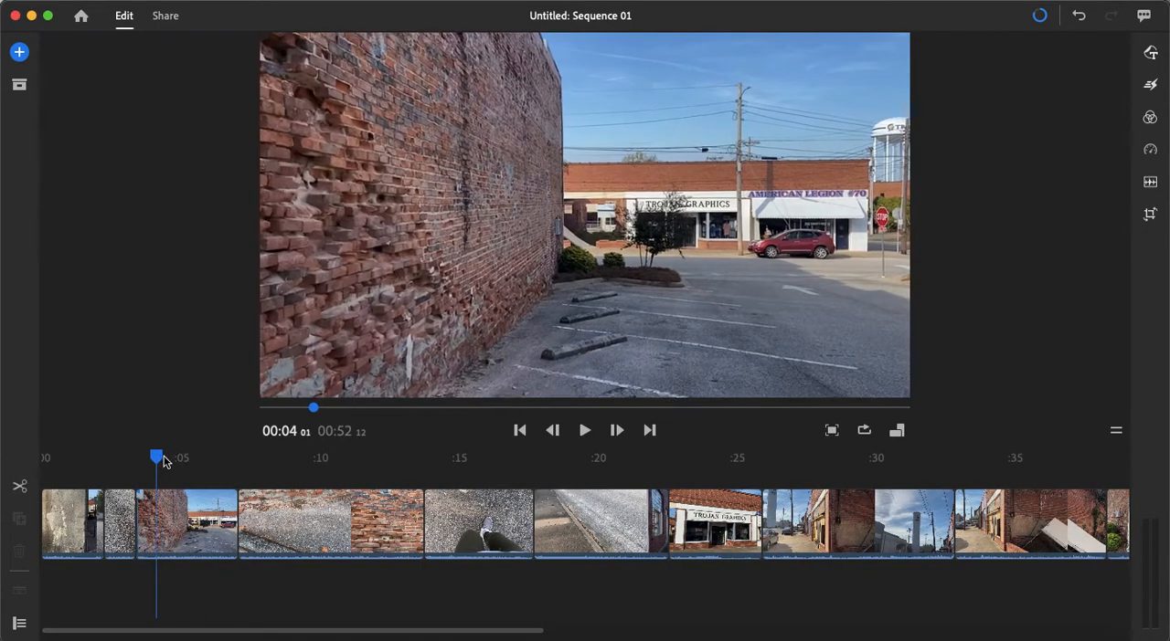
pyautogui.moveTo(155, 457); pyautogui.dragTo(274, 457)
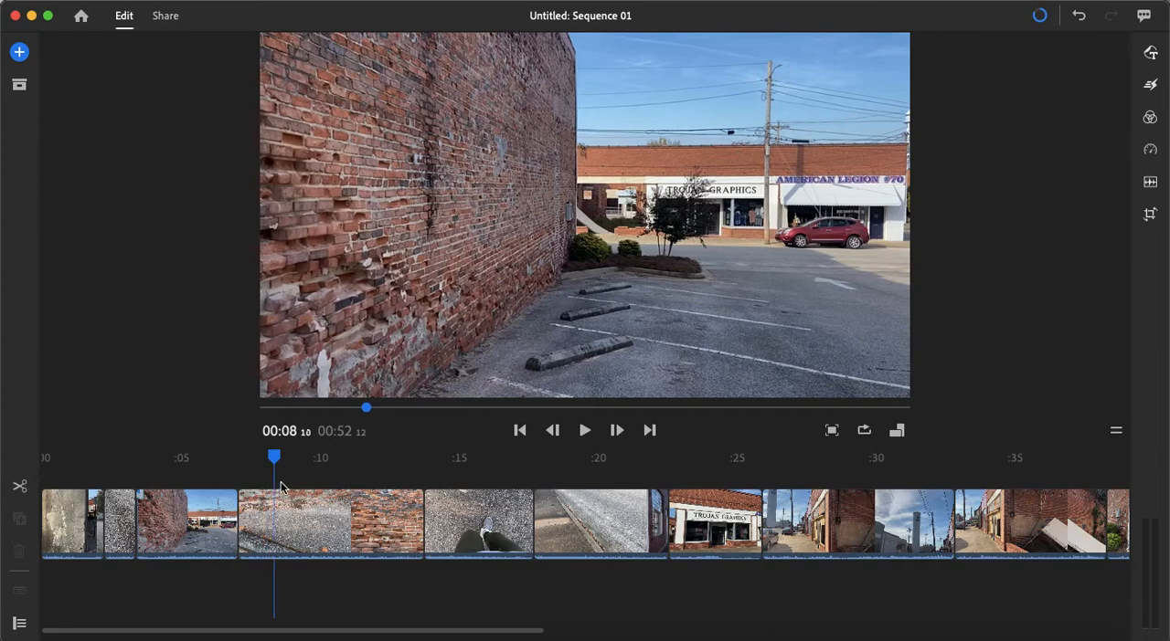
pyautogui.click(331, 523)
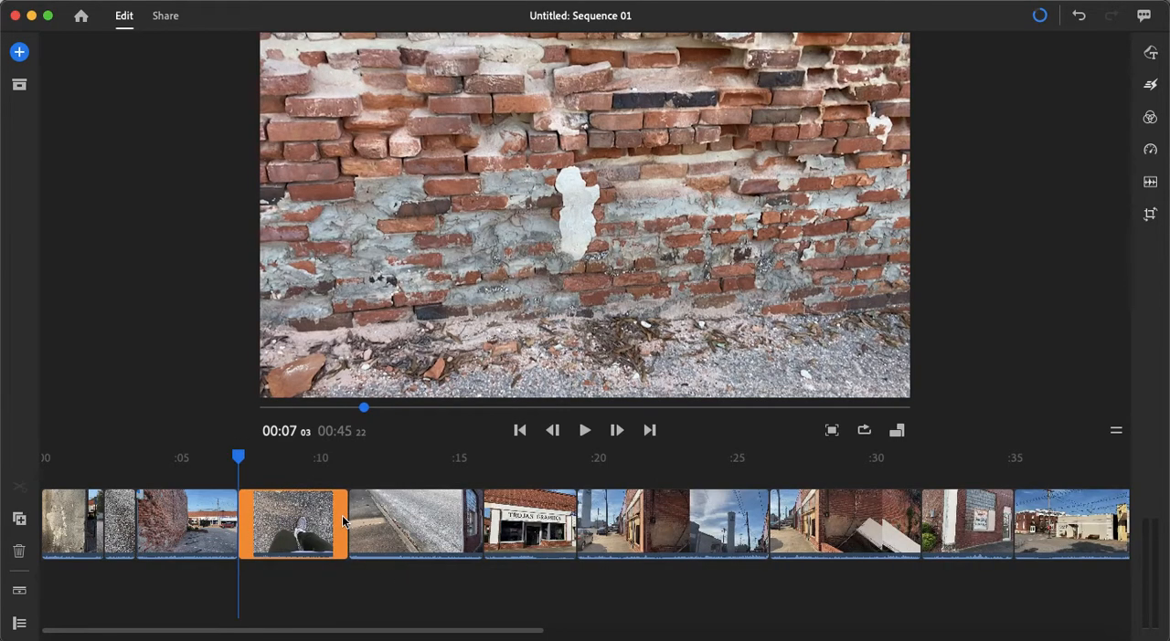
# Step: Trim the sidewalk clip near 8 seconds so the sequence runs about 40 seconds
pyautogui.click(278, 457)
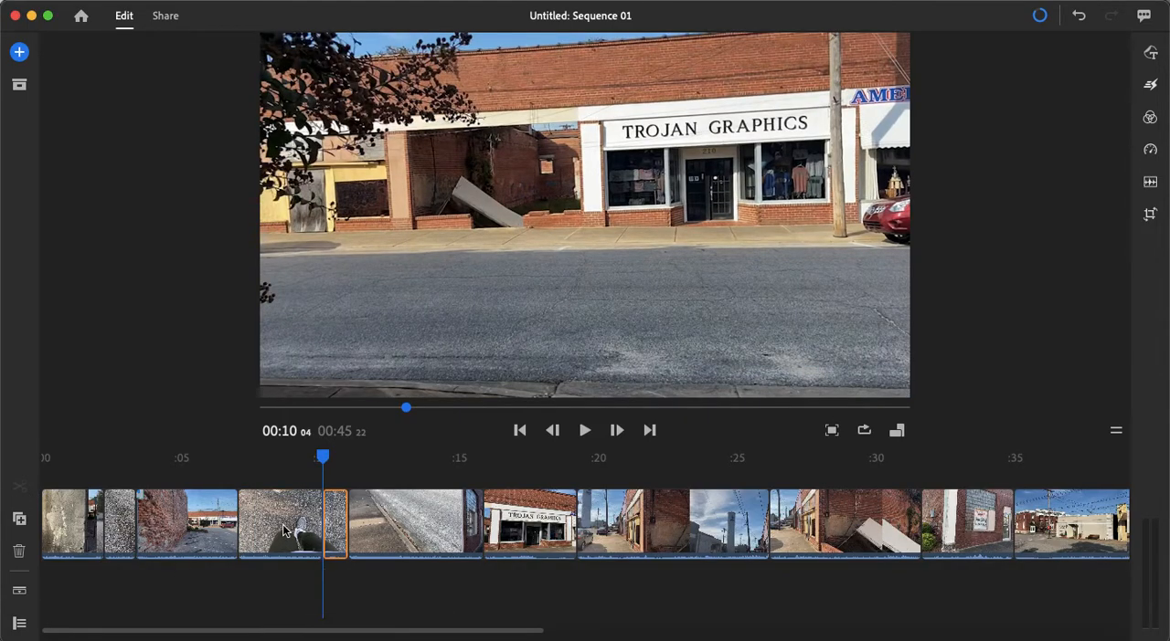
pyautogui.click(585, 430)
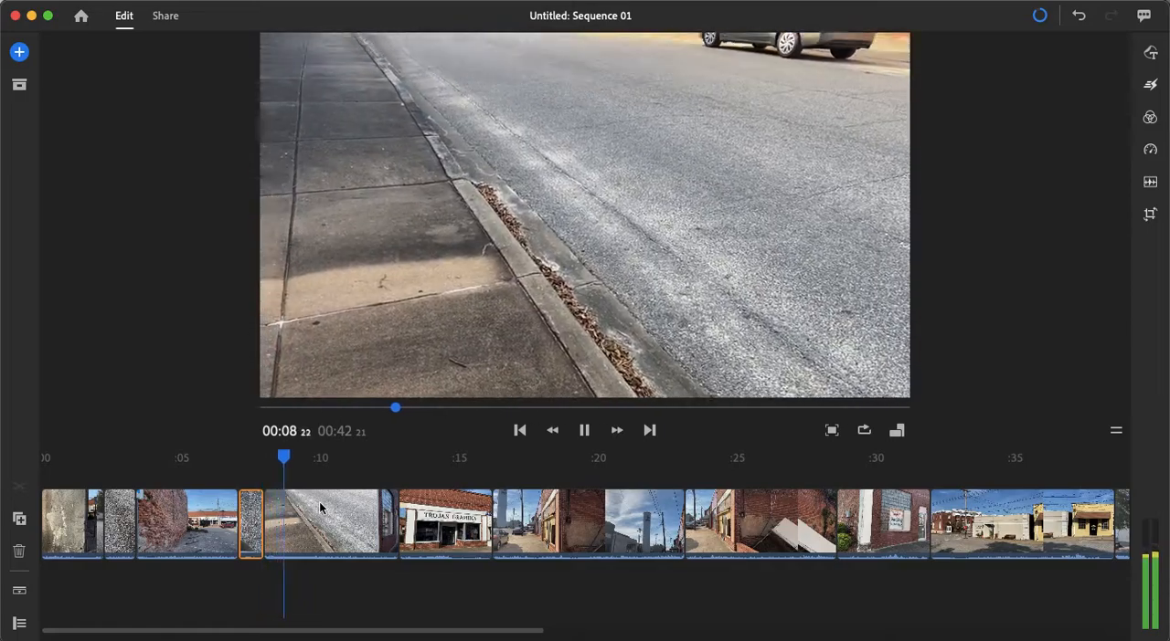
pyautogui.click(585, 430)
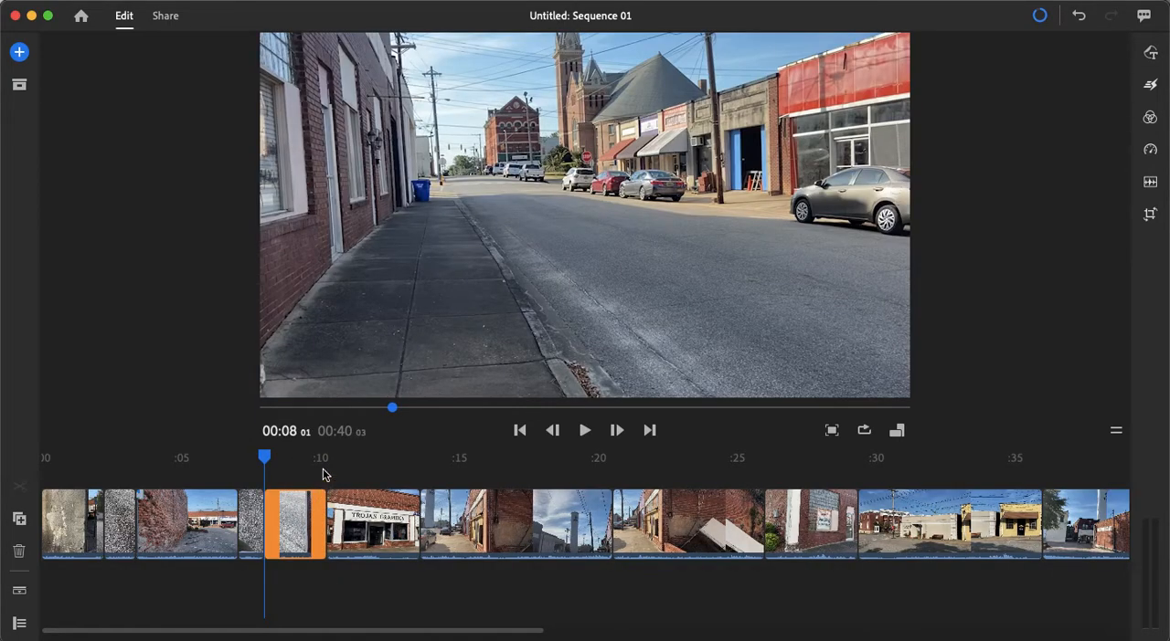
pyautogui.moveTo(343, 432)
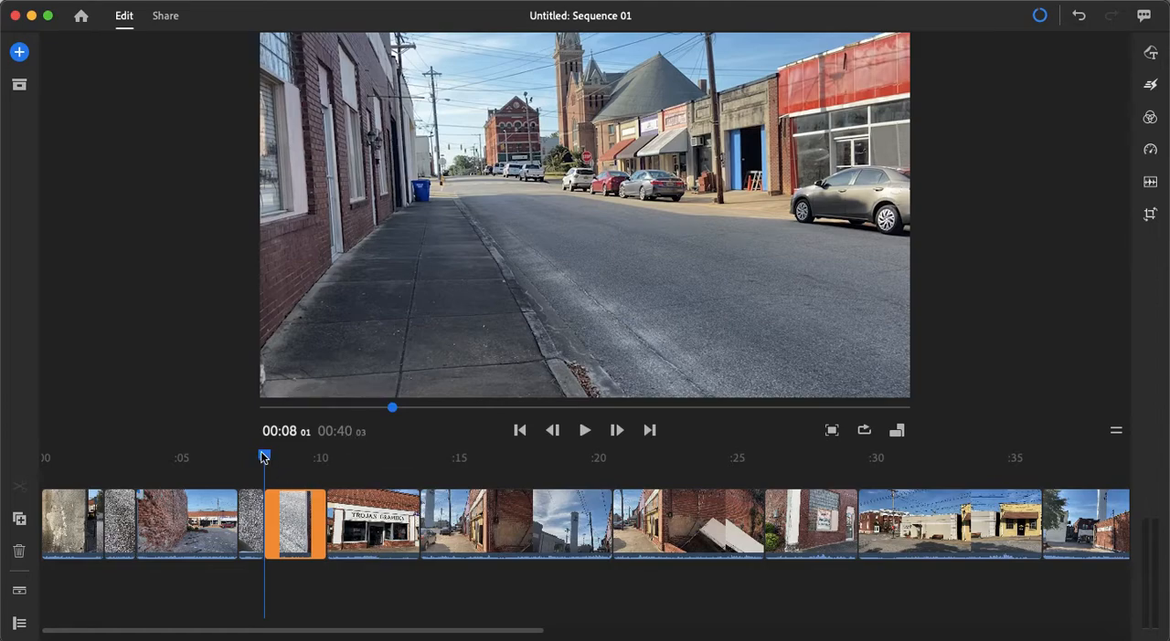
# Step: Shorten the water tower clip around 14 seconds, dropping the sequence to about 38 seconds
pyautogui.moveTo(263, 457); pyautogui.dragTo(394, 457)
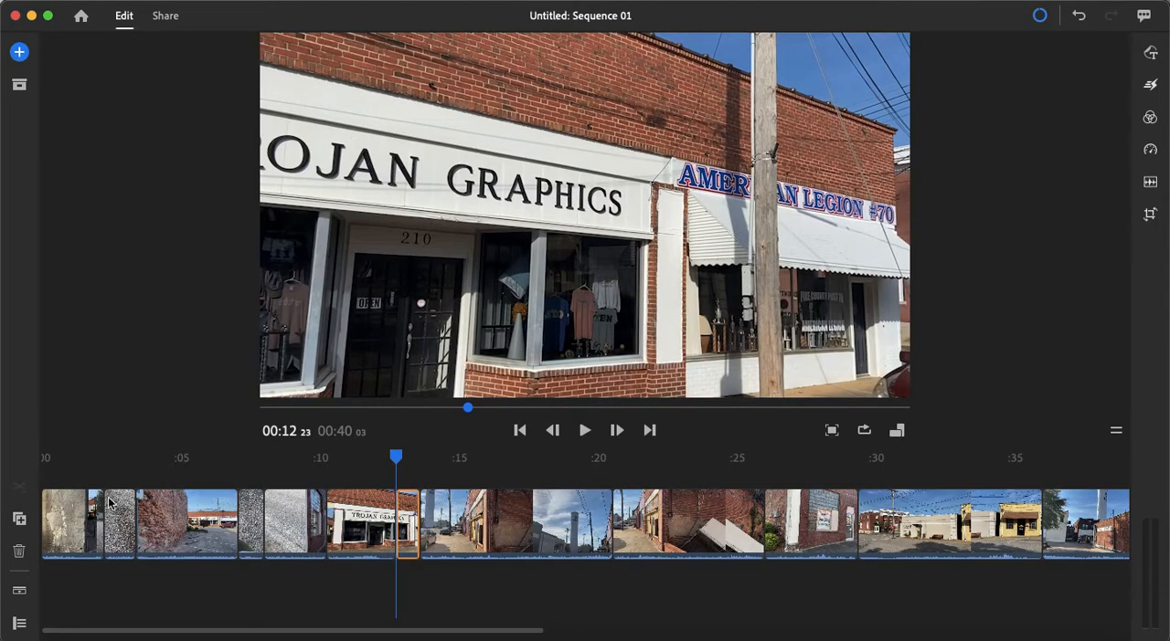
pyautogui.click(585, 429)
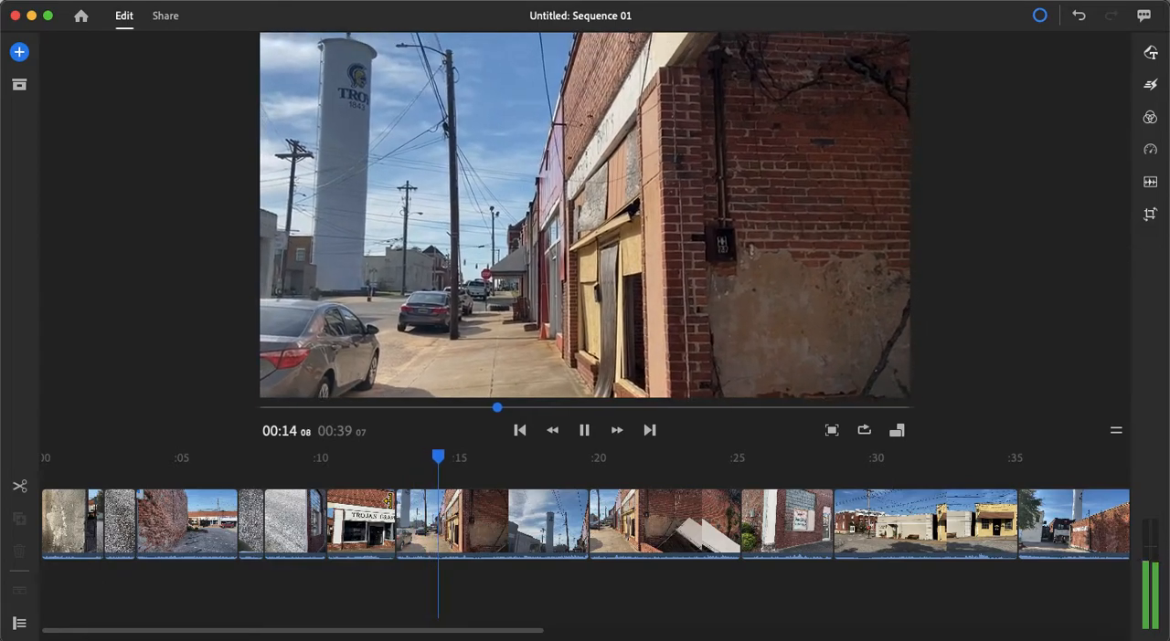
pyautogui.click(494, 523)
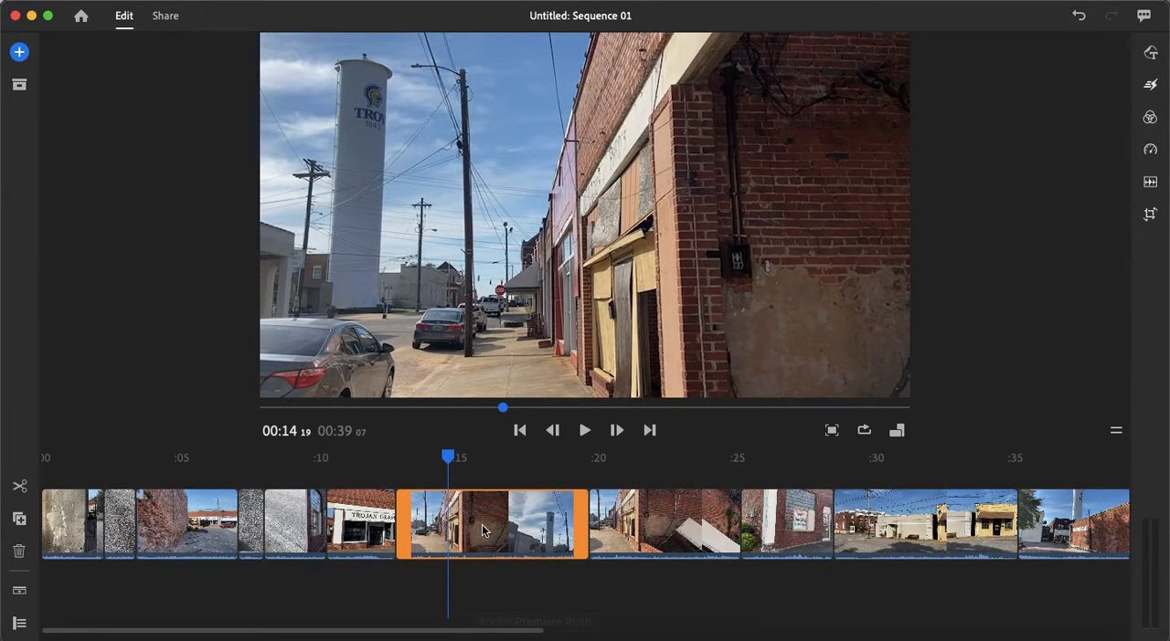
pyautogui.moveTo(581, 522)
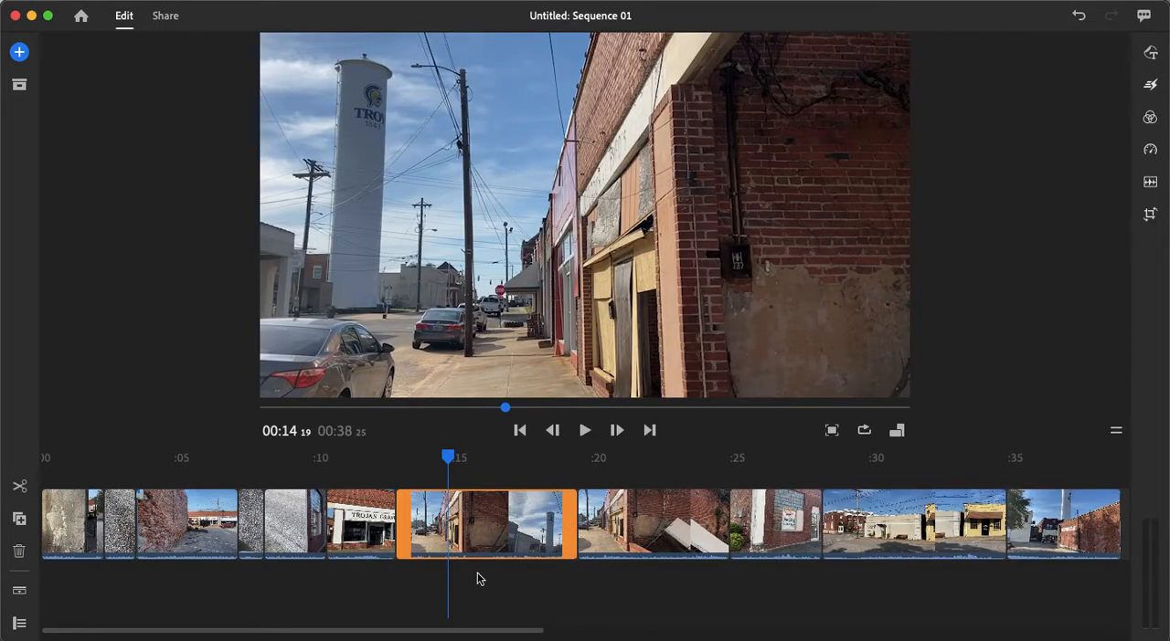
pyautogui.moveTo(475, 536)
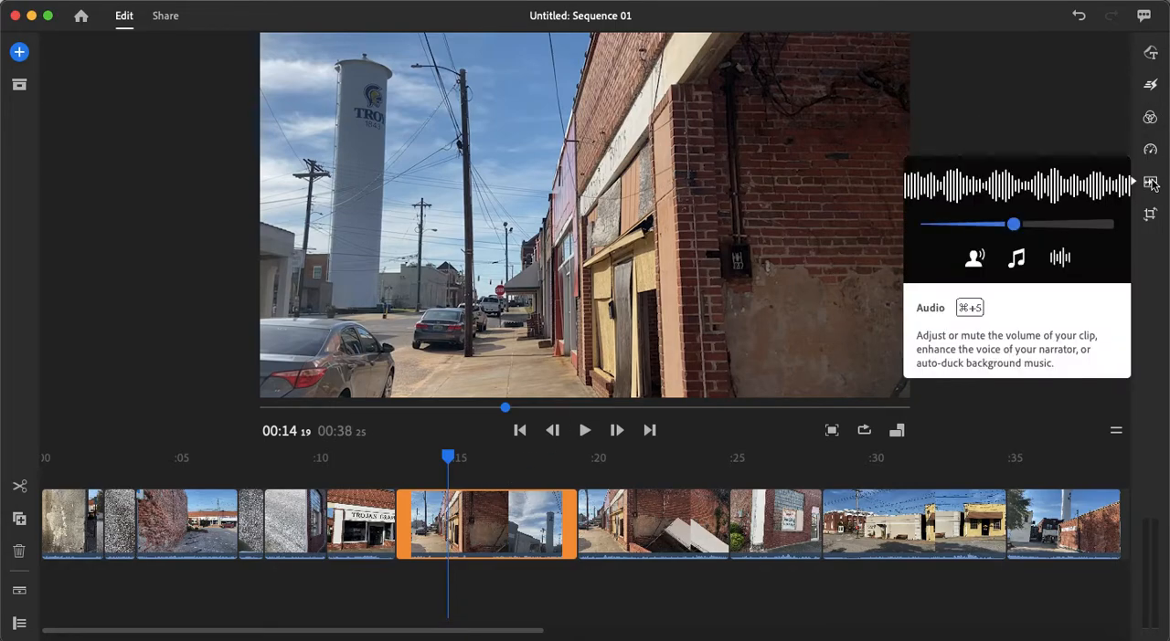
# Step: Mute the leaning-door clip's own sound after experimenting with its volume slider
pyautogui.click(654, 522)
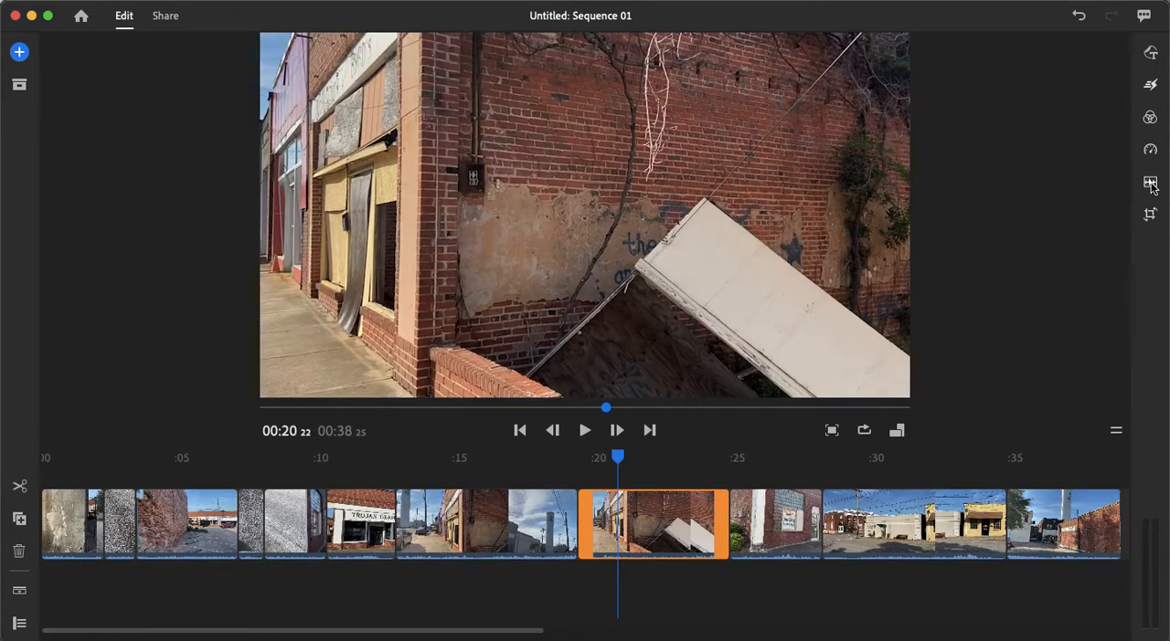
pyautogui.click(1150, 181)
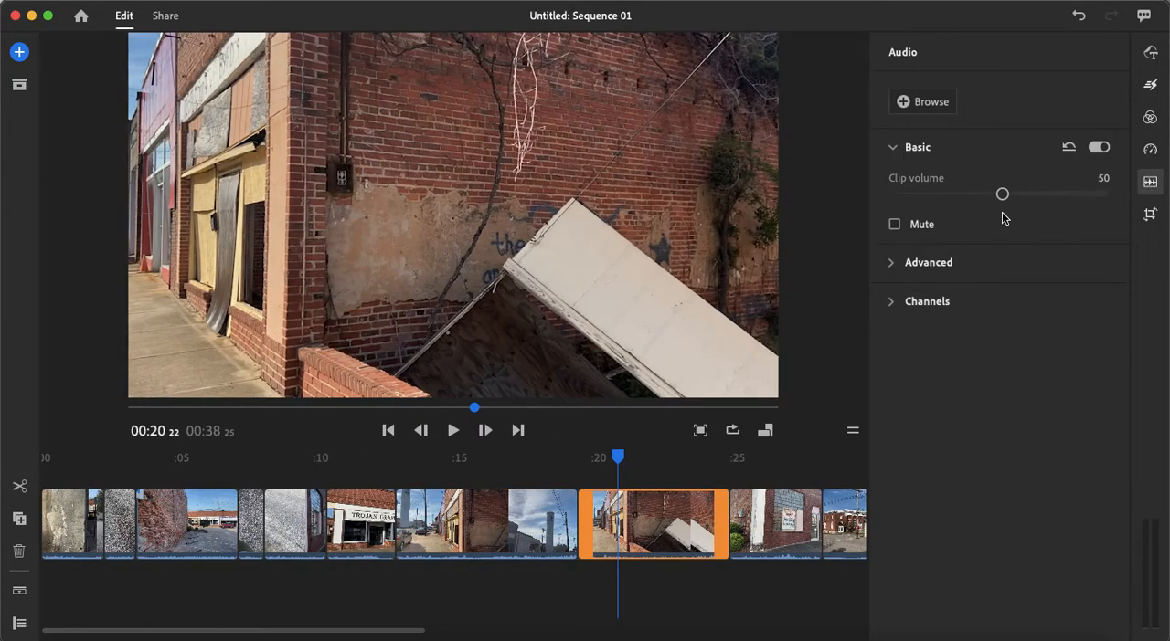
pyautogui.moveTo(1002, 194); pyautogui.dragTo(958, 194)
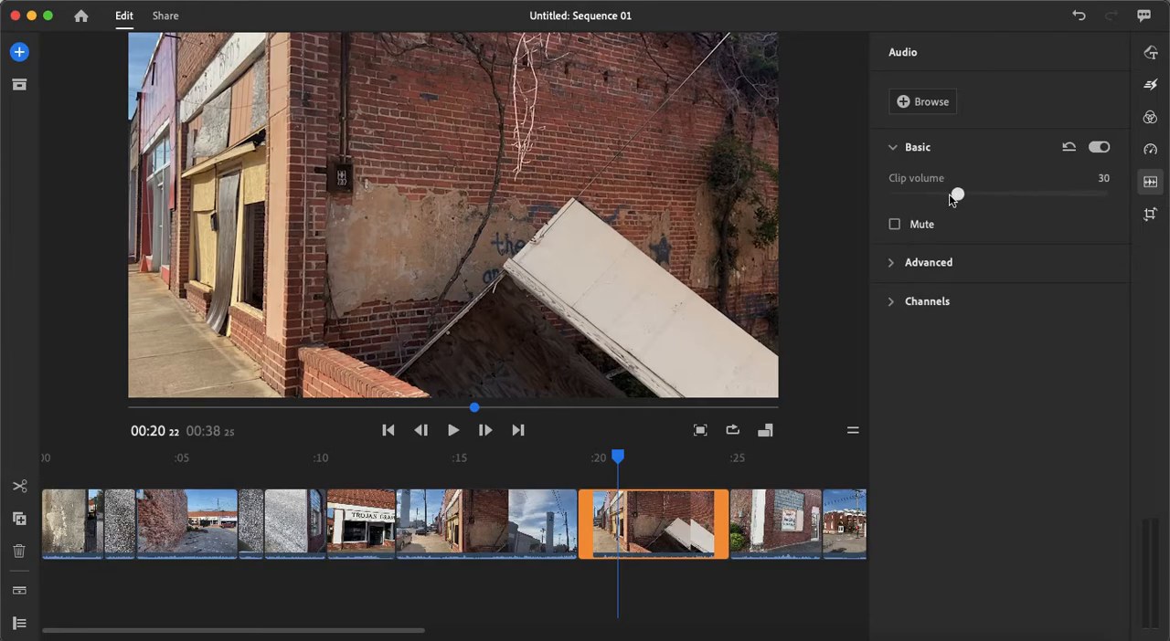
pyautogui.moveTo(958, 193); pyautogui.dragTo(1038, 194)
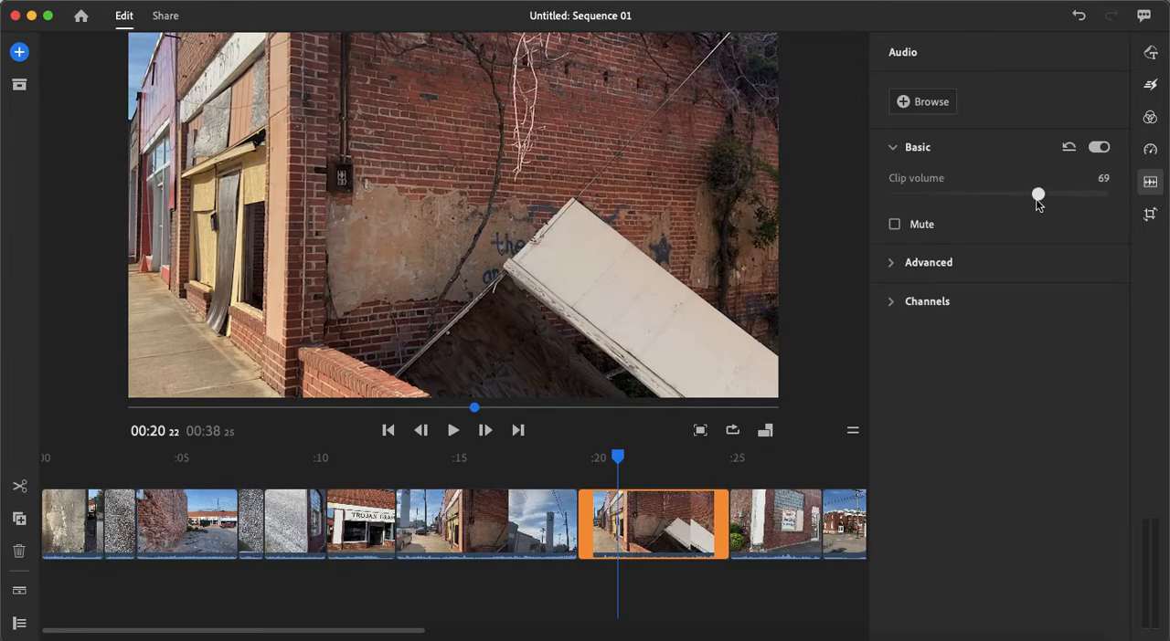
pyautogui.moveTo(1038, 194); pyautogui.dragTo(1018, 194)
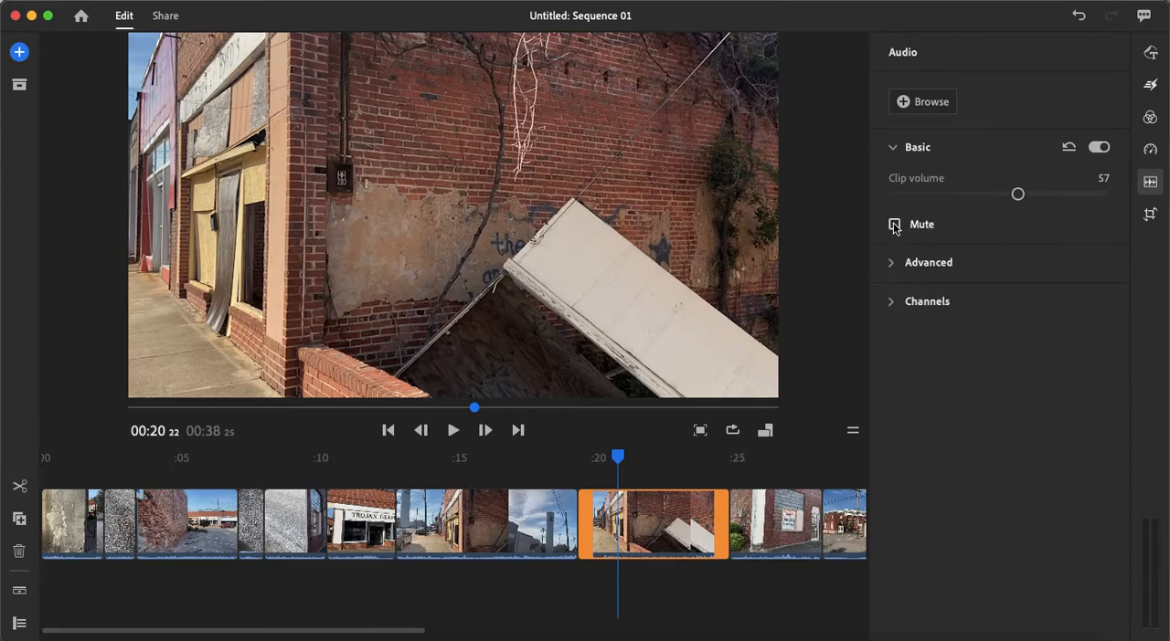
pyautogui.click(895, 223)
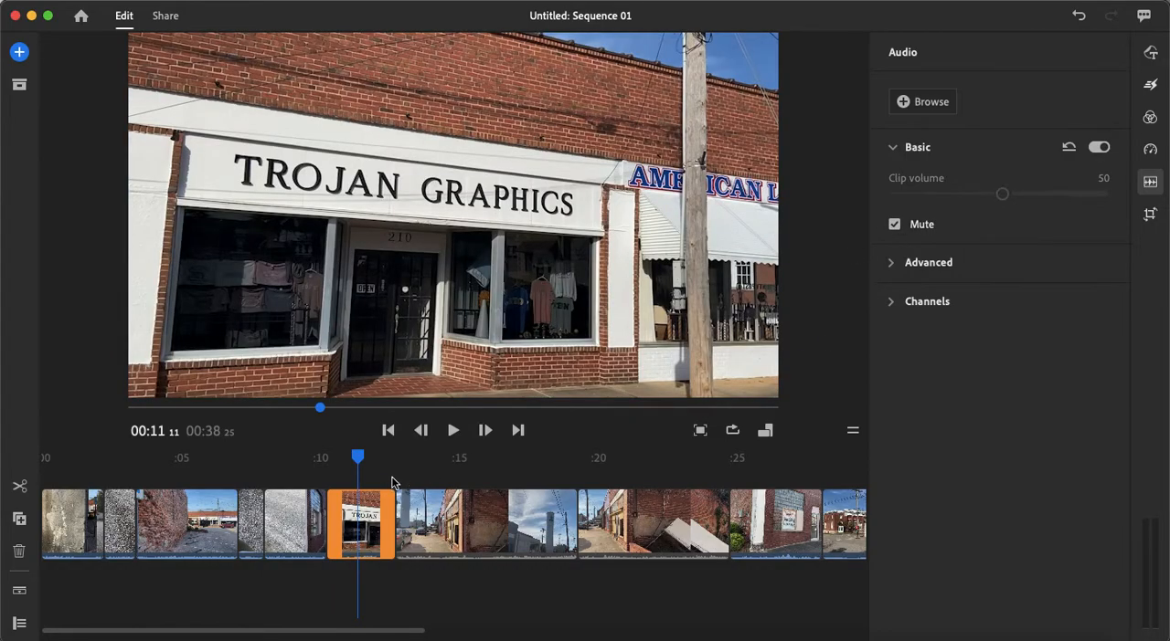
# Step: Mute the opening alley clip's original sound as well
pyautogui.moveTo(359, 457); pyautogui.dragTo(296, 457)
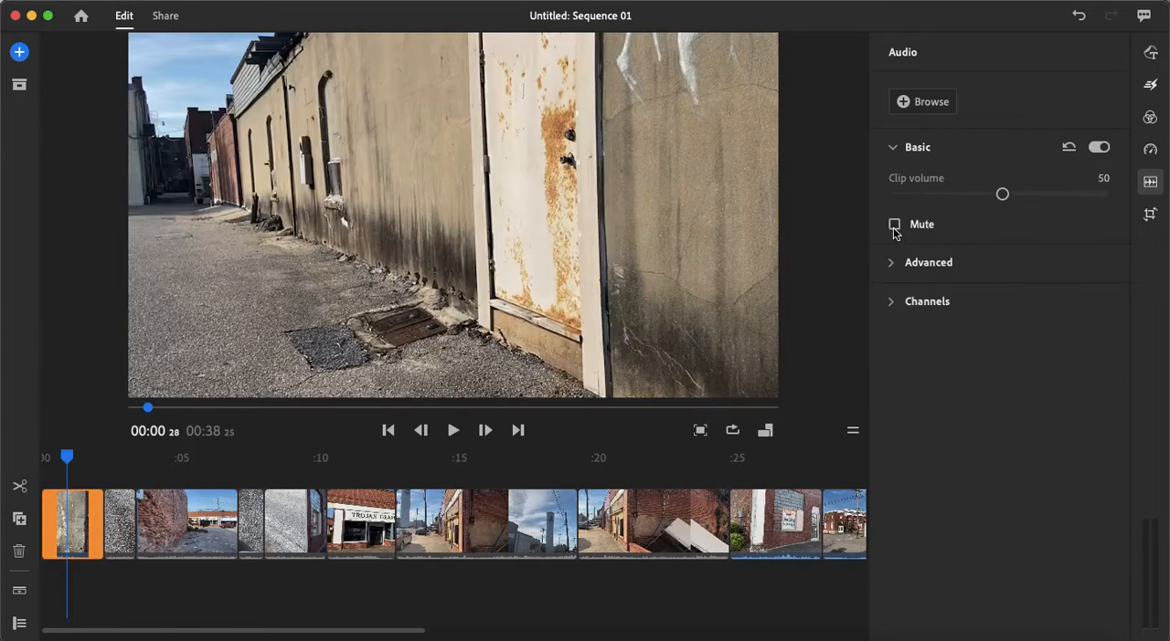
pyautogui.click(896, 223)
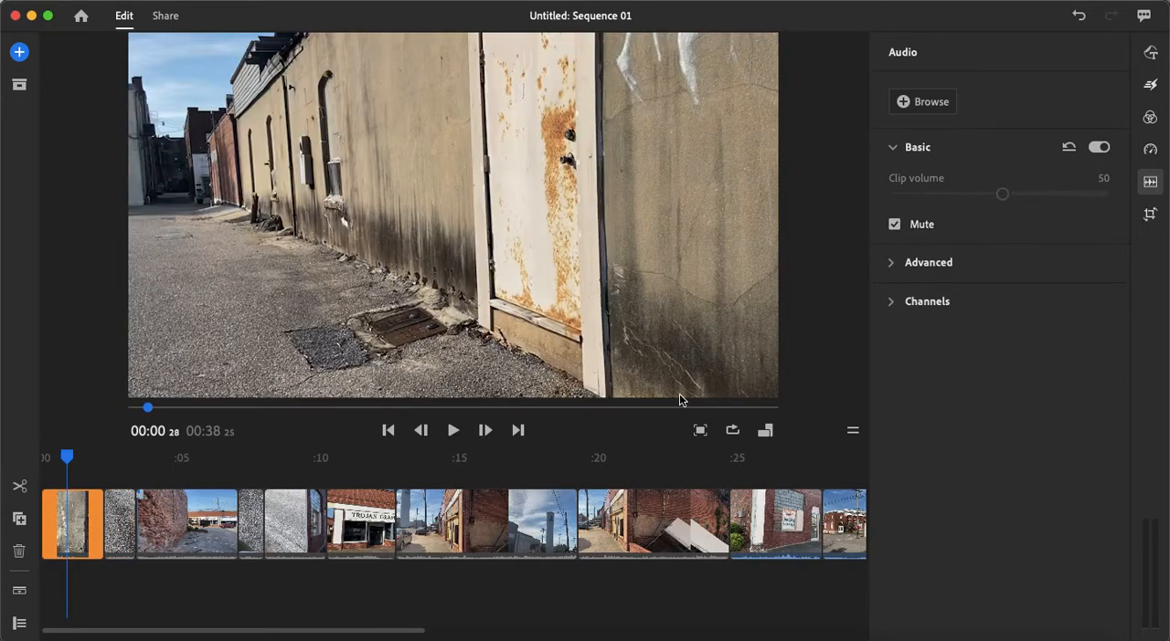
pyautogui.moveTo(89, 101)
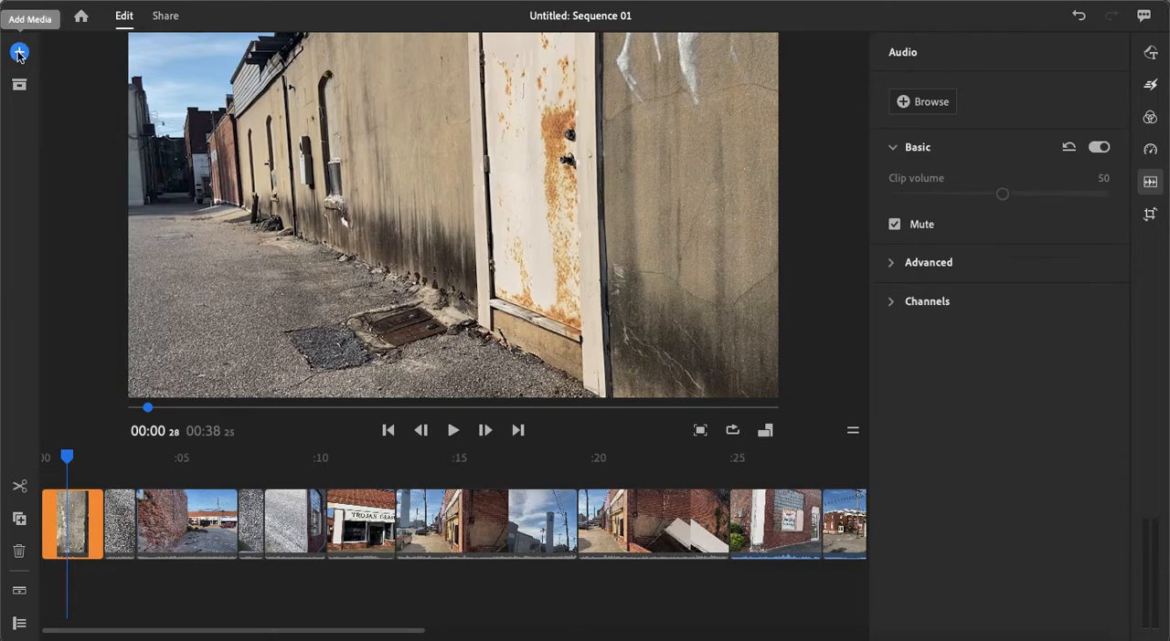
# Step: Add the built-in soundtrack Next To Me as a music track beneath the clips
pyautogui.click(19, 51)
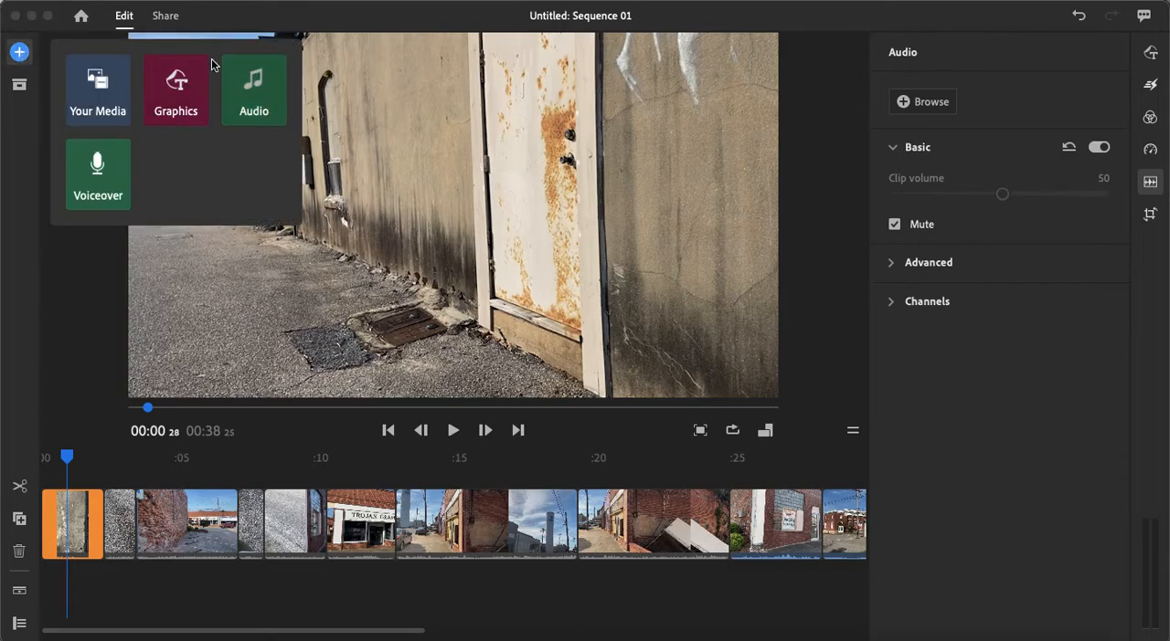
pyautogui.click(252, 90)
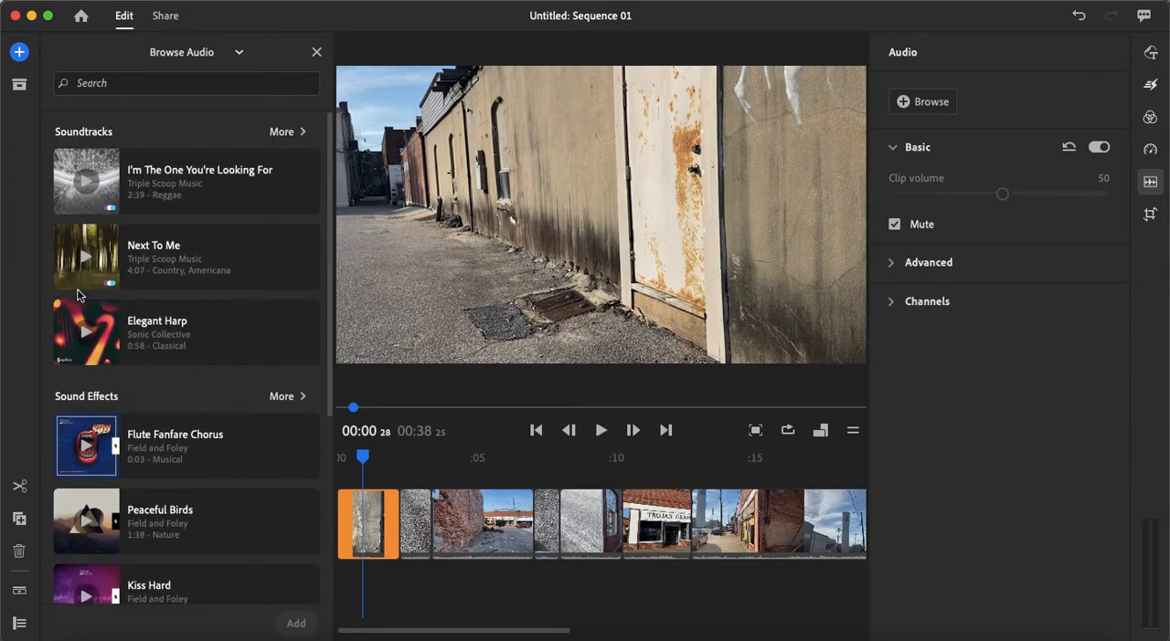
pyautogui.click(187, 256)
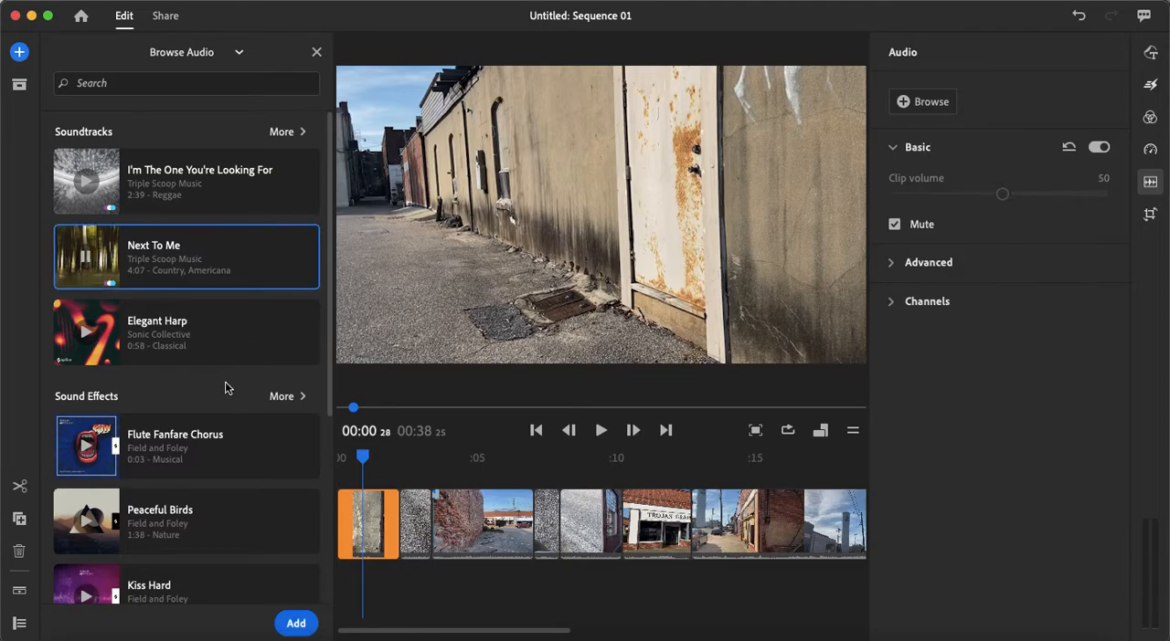
pyautogui.click(296, 623)
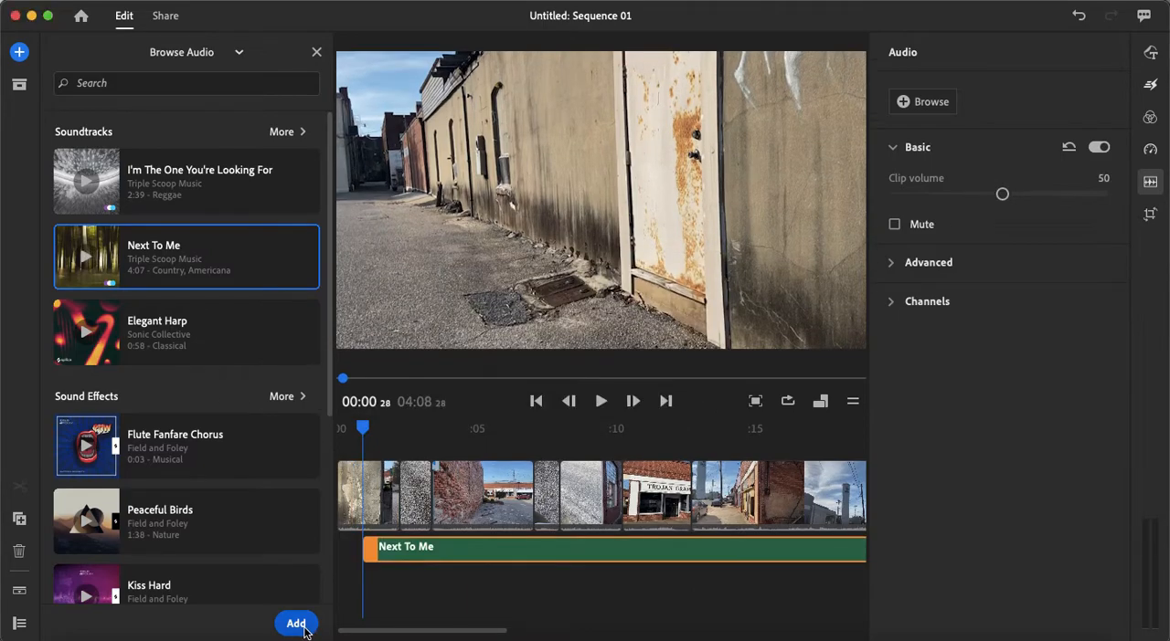
pyautogui.click(296, 623)
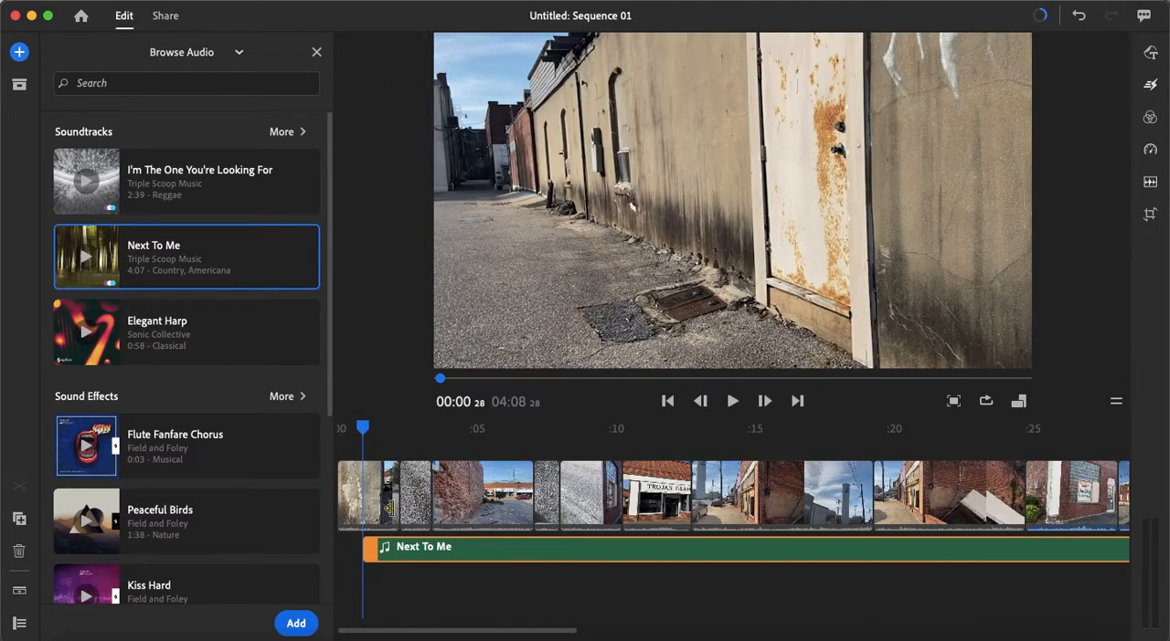
pyautogui.click(318, 51)
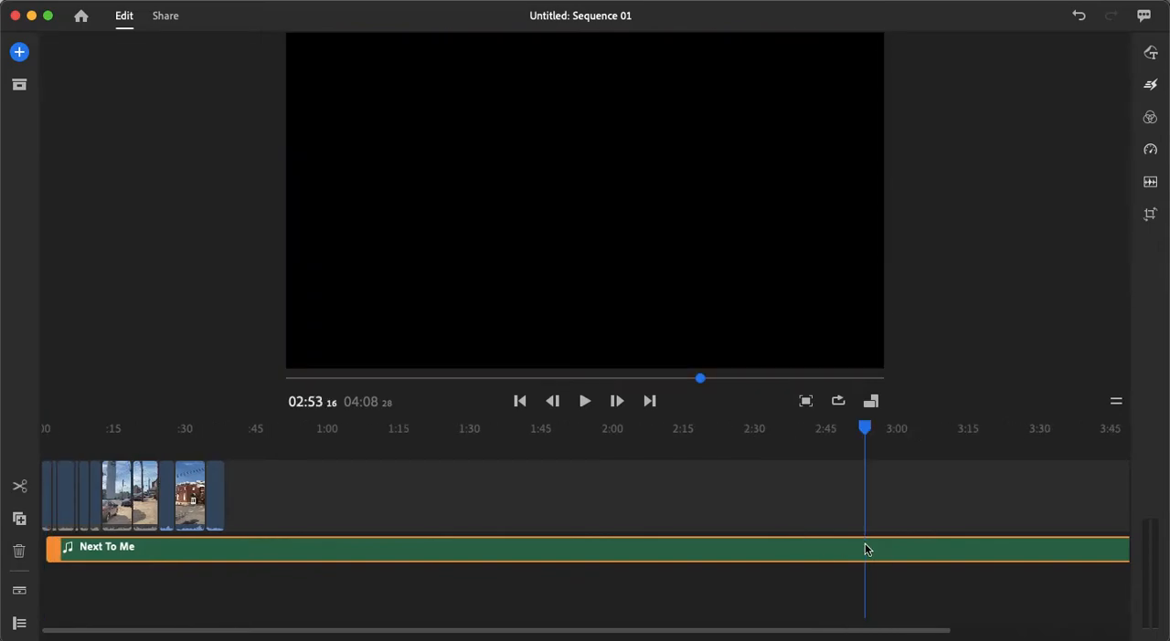
# Step: Trim the Next To Me music to end with the last clip at about 38 seconds
pyautogui.click(230, 428)
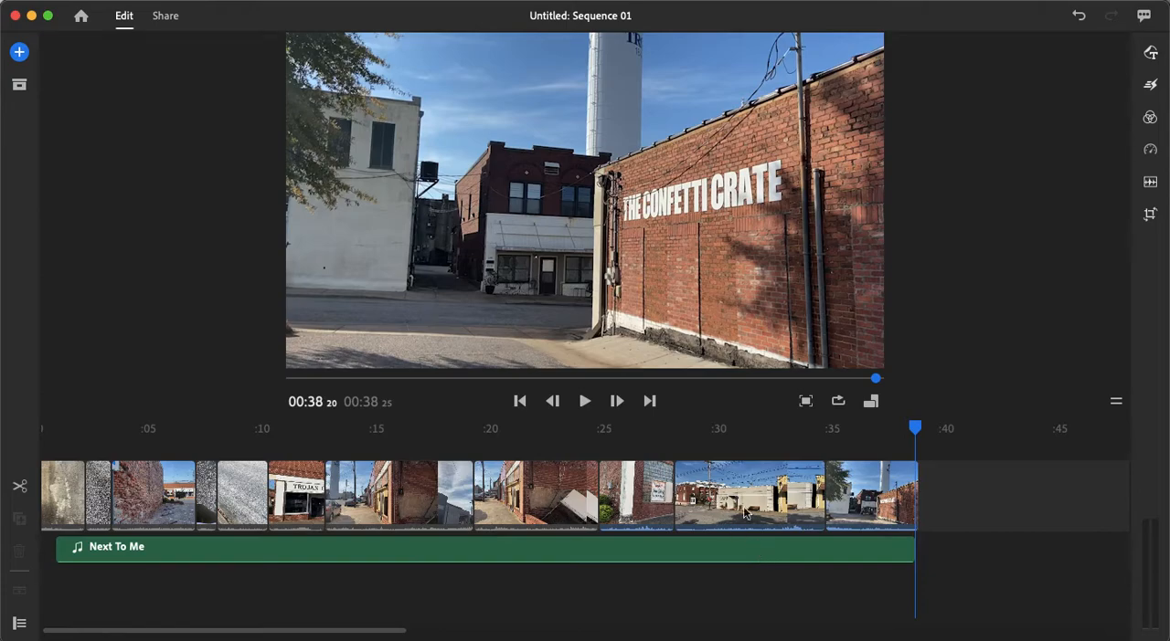
pyautogui.click(636, 497)
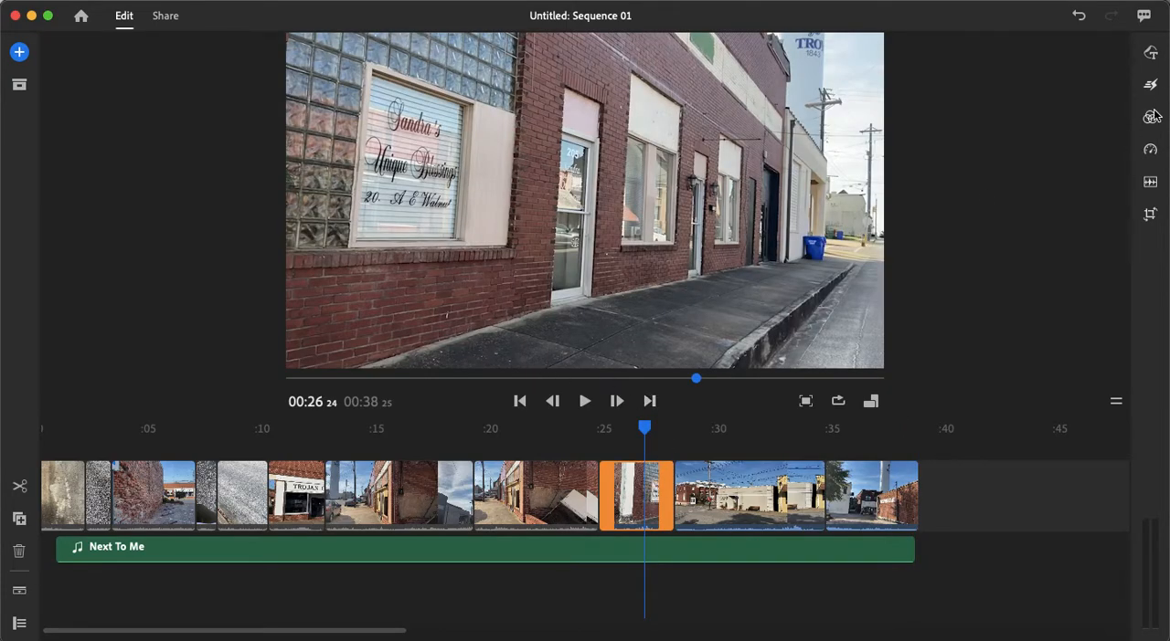
pyautogui.click(1151, 117)
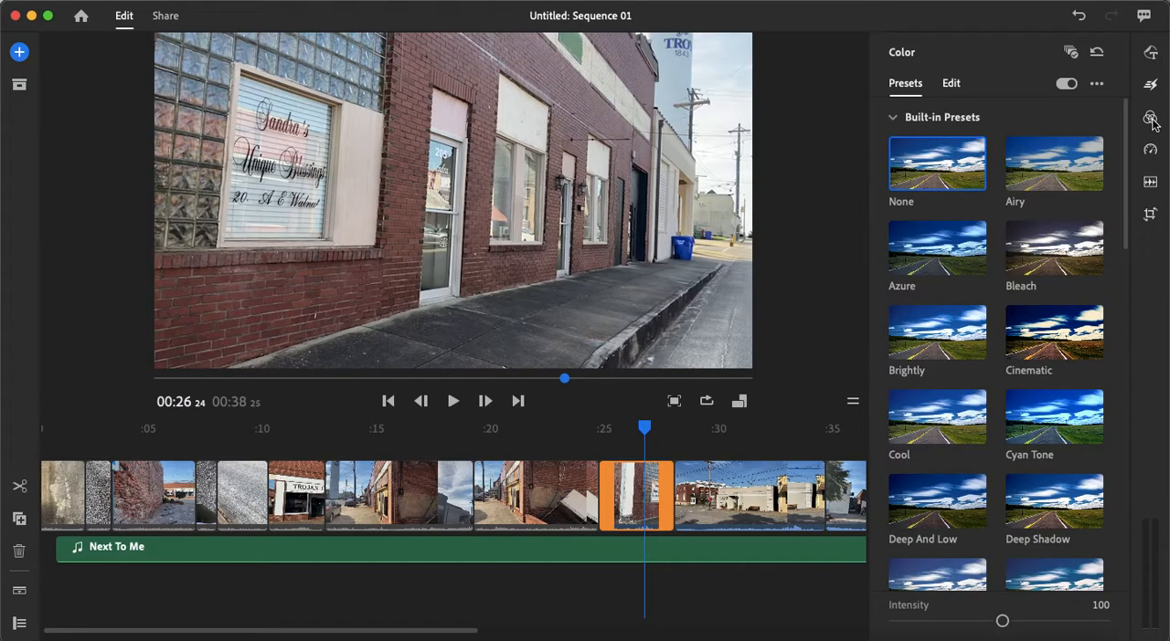
pyautogui.click(1053, 164)
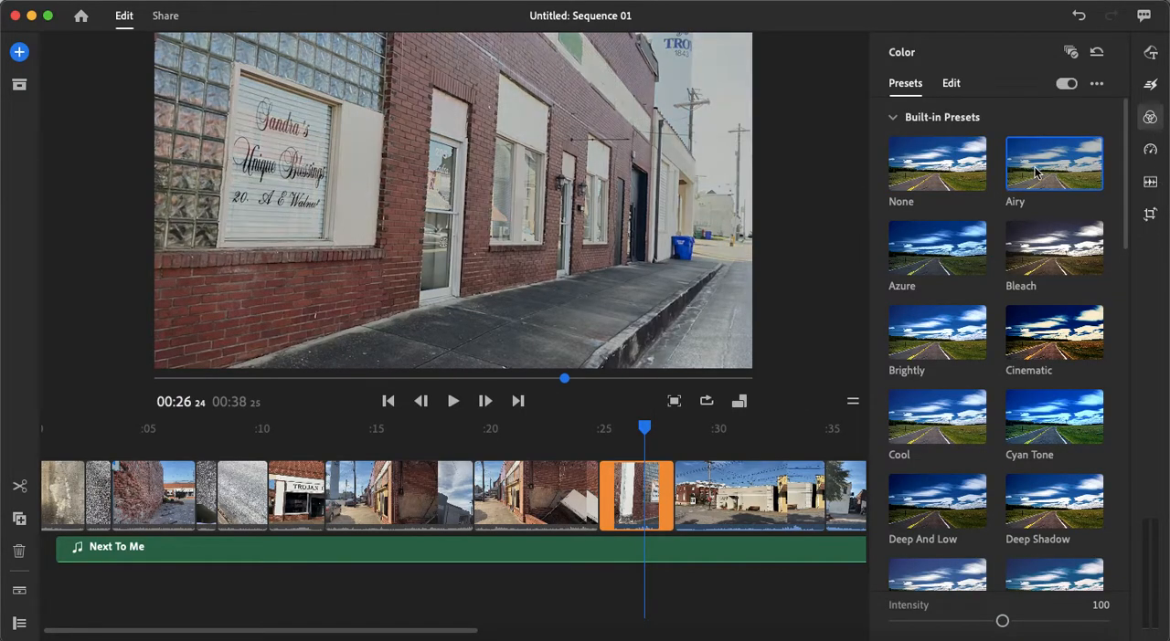
pyautogui.click(935, 248)
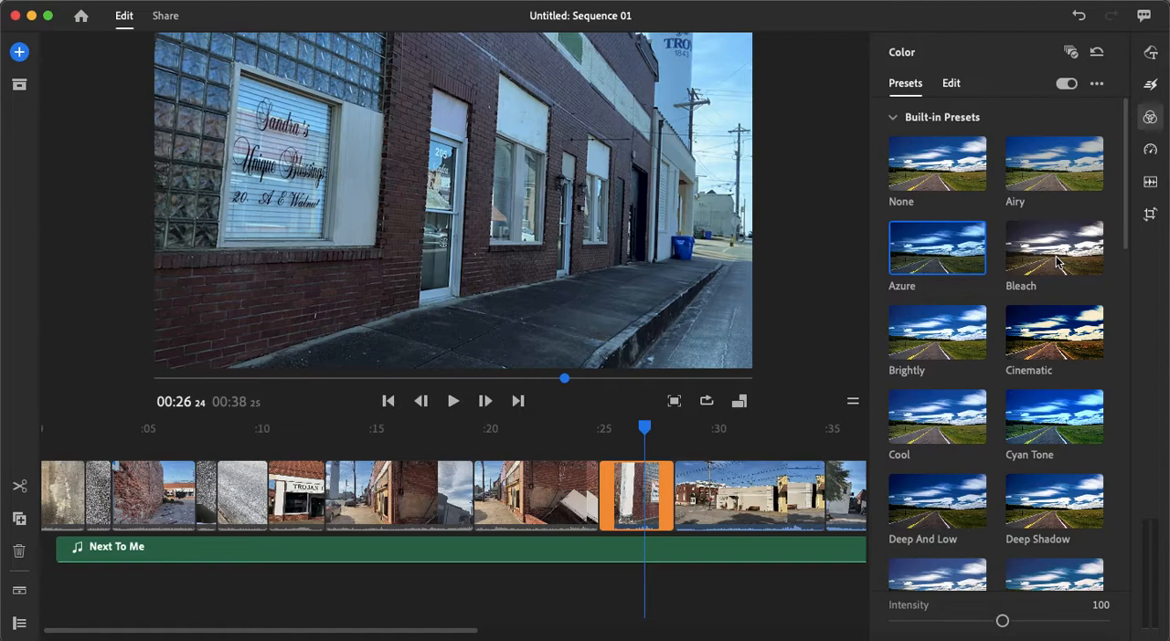
pyautogui.click(1052, 333)
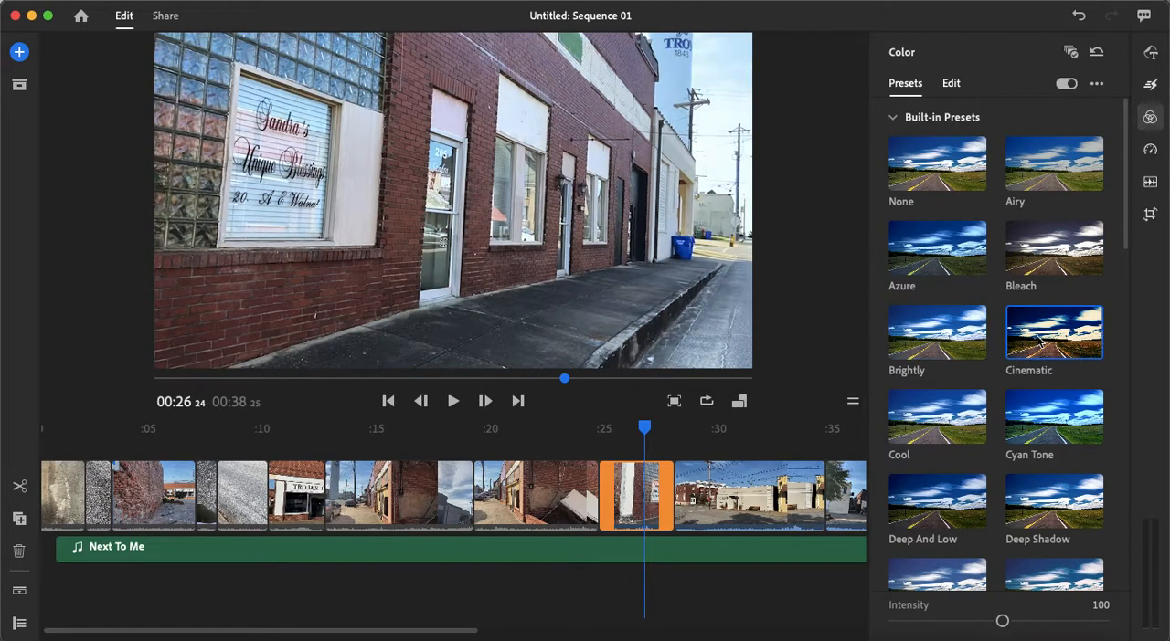
pyautogui.click(1053, 332)
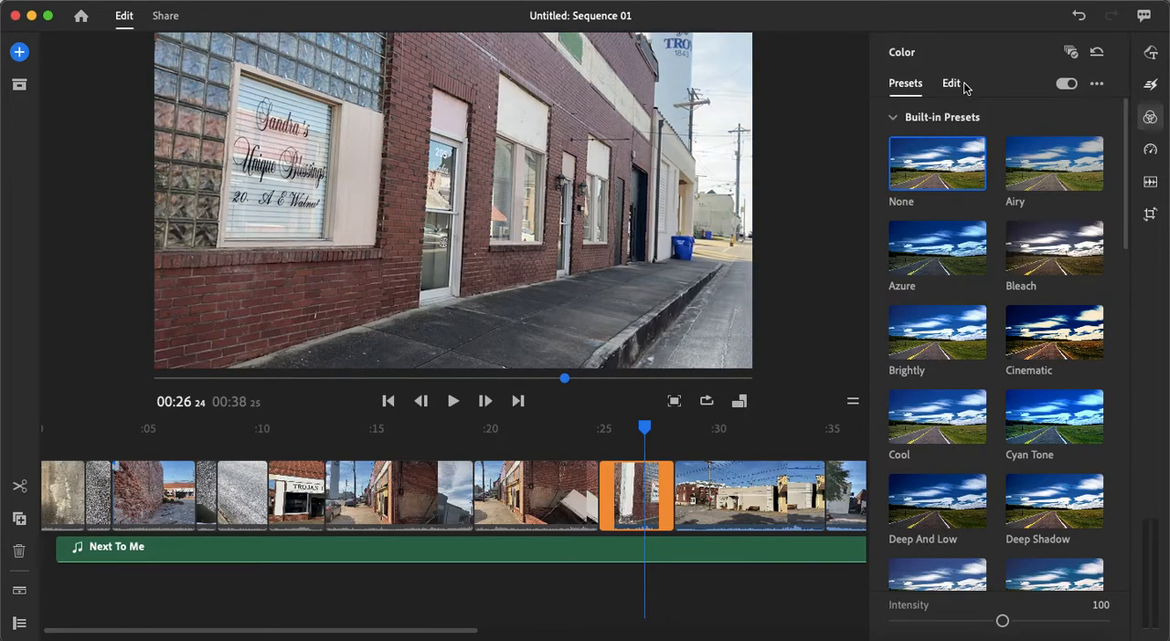
# Step: Grade the clip with Exposure -1.06, Contrast 43 and Highlights -39
pyautogui.click(951, 85)
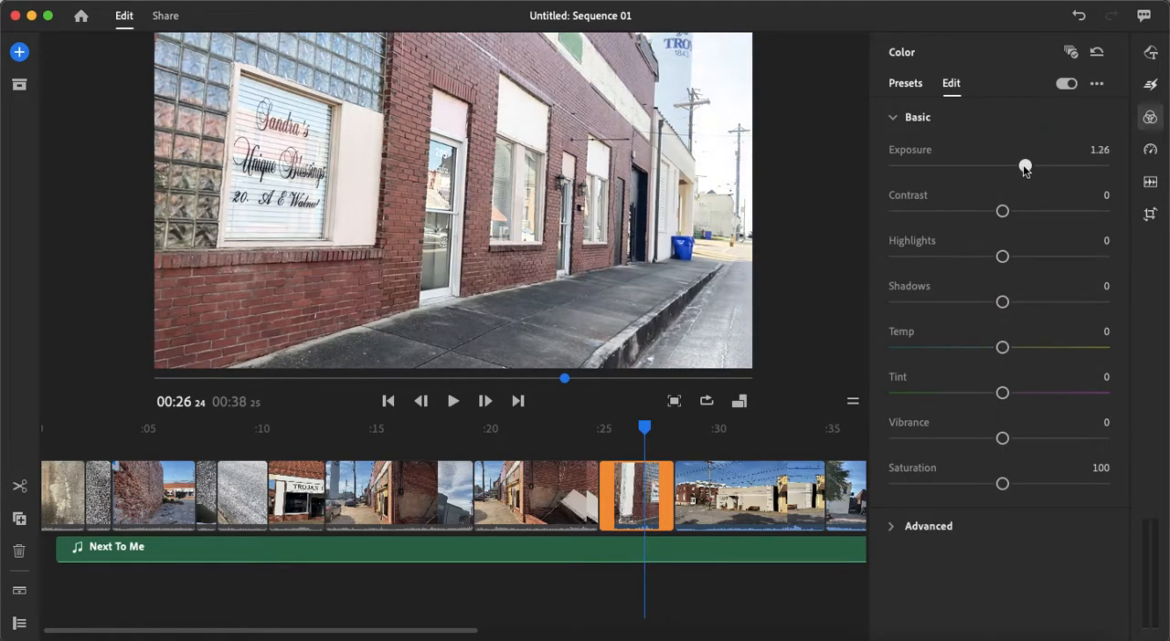
pyautogui.moveTo(1024, 165); pyautogui.dragTo(980, 164)
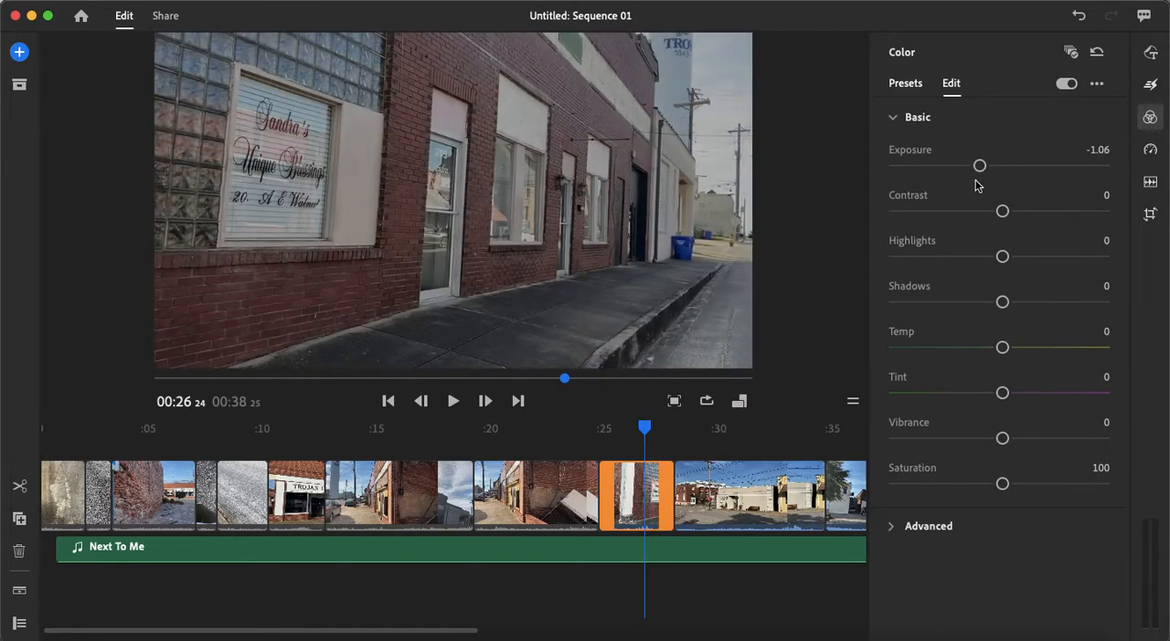
pyautogui.moveTo(1002, 212); pyautogui.dragTo(1049, 212)
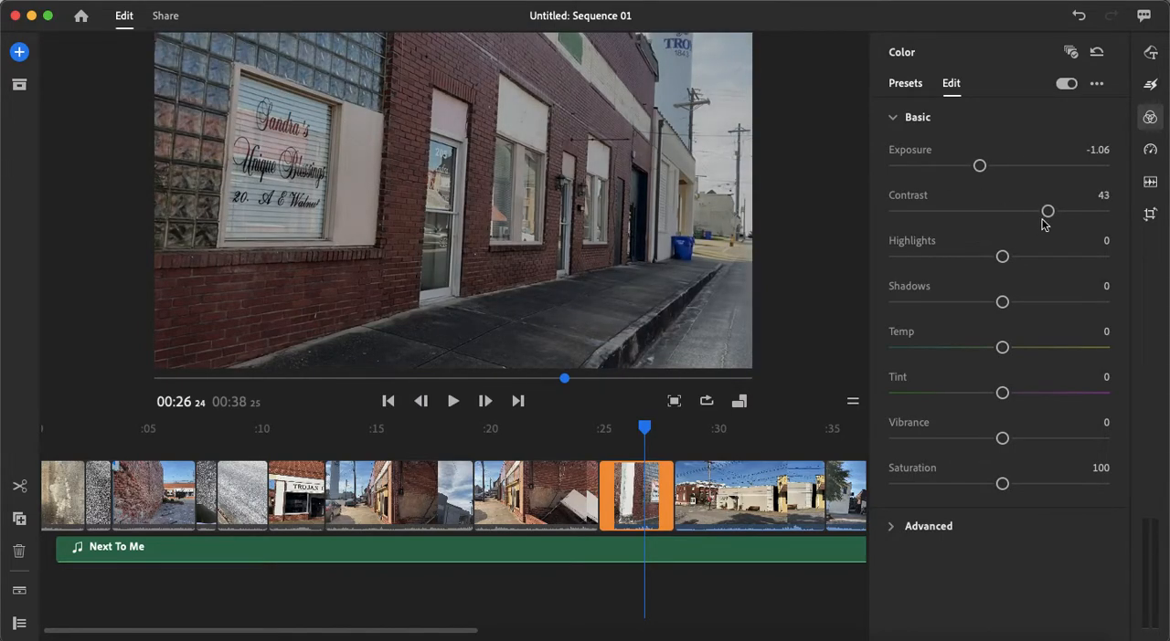
pyautogui.moveTo(1001, 255); pyautogui.dragTo(960, 256)
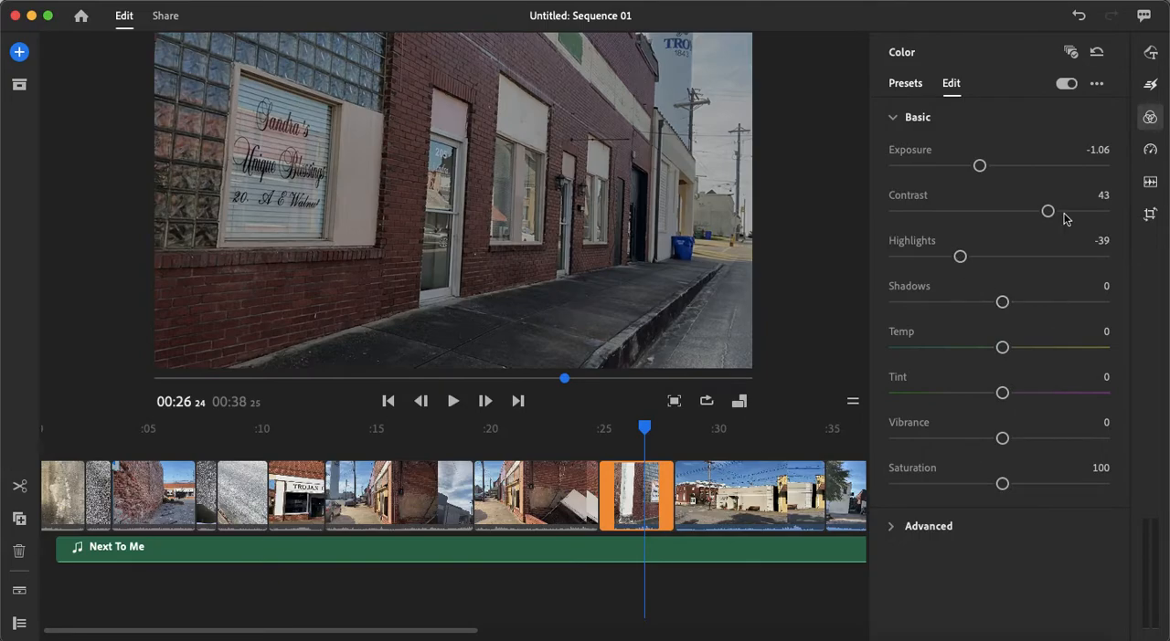
pyautogui.moveTo(1097, 84)
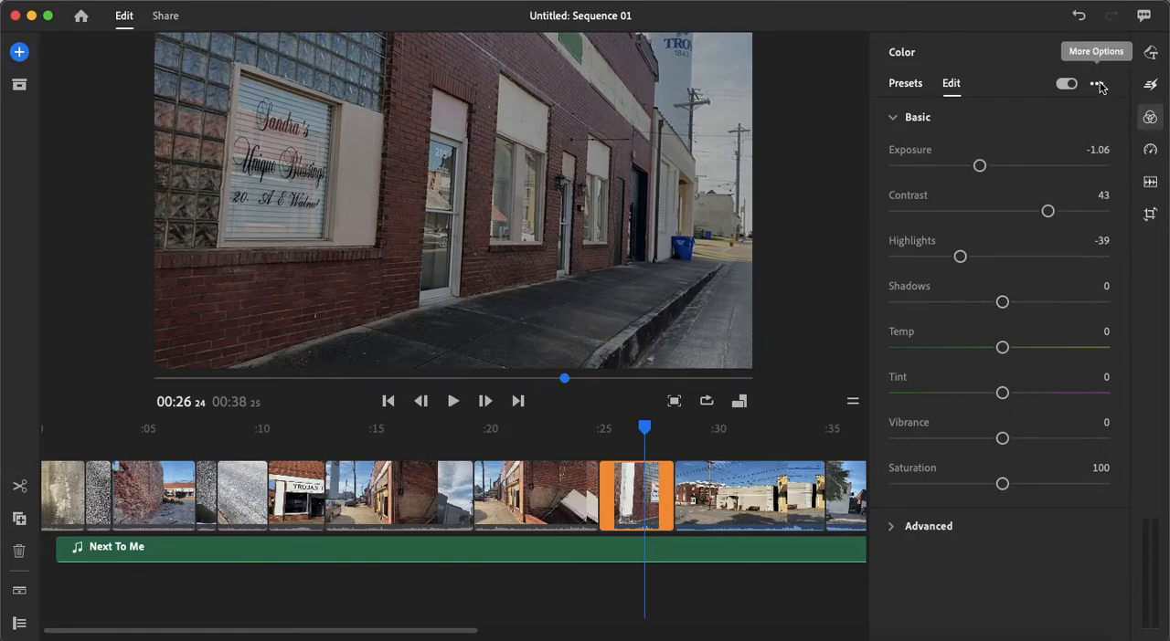
# Step: Save these color adjustments as a custom preset named demo
pyautogui.click(1097, 84)
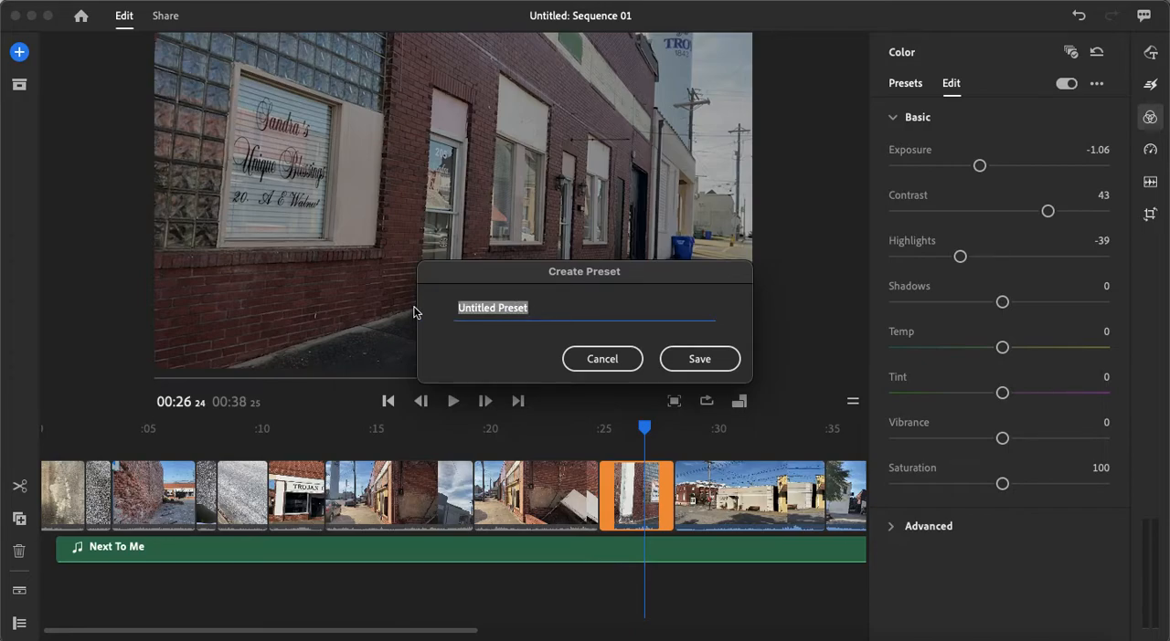
pyautogui.write('demo')
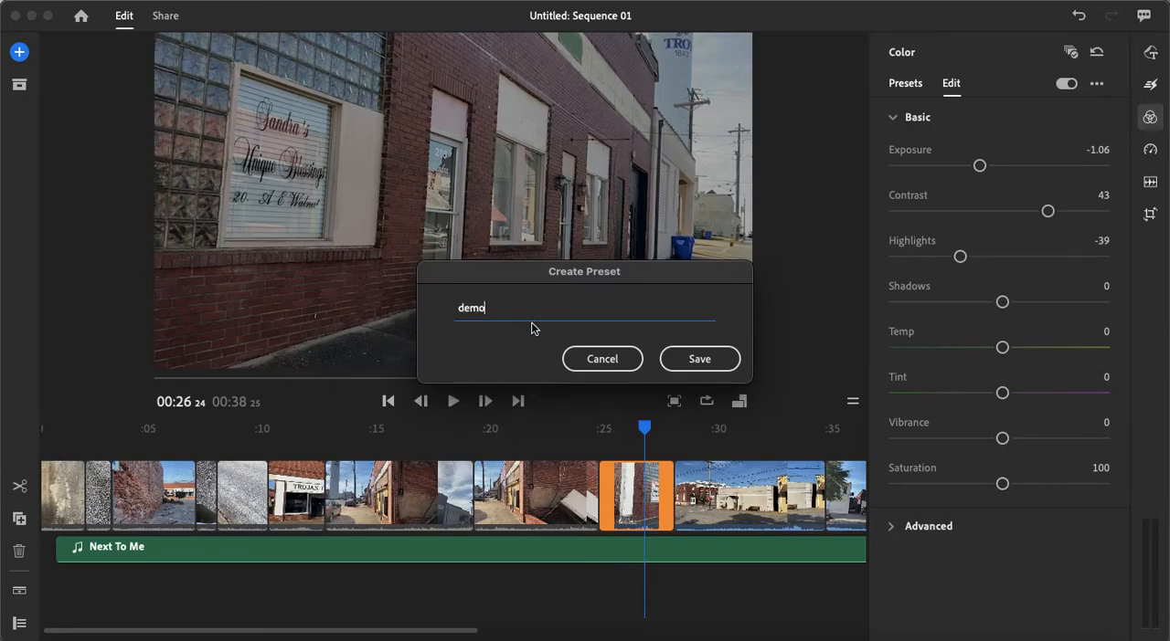
pyautogui.click(698, 358)
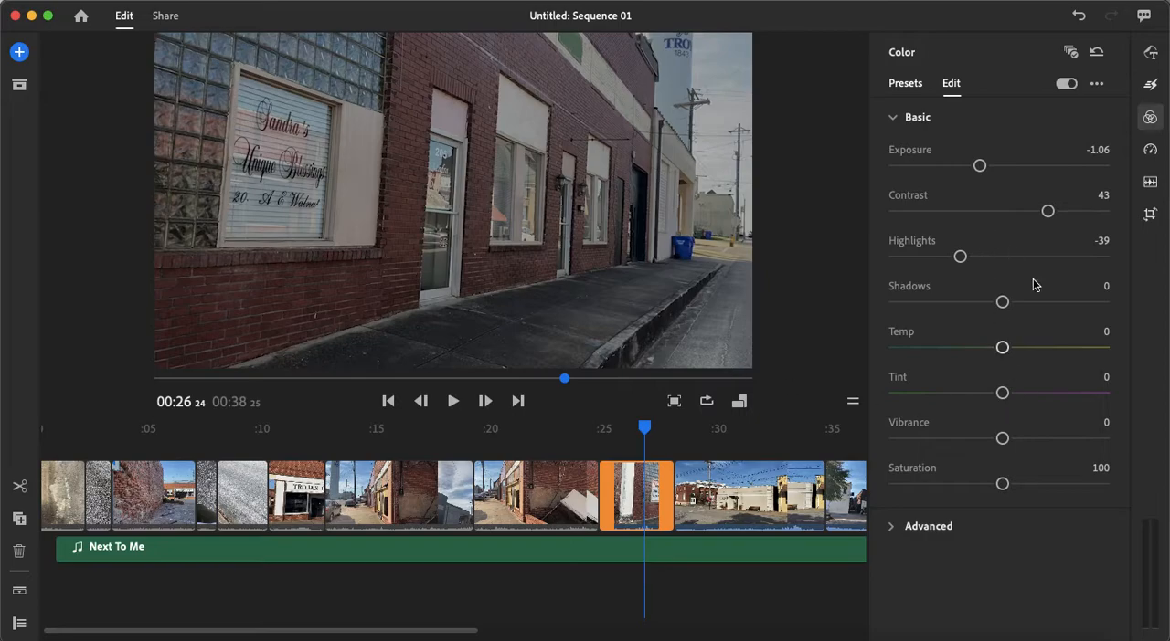
# Step: Apply the Cinematic look from the presets list to the shop-window clip
pyautogui.click(905, 84)
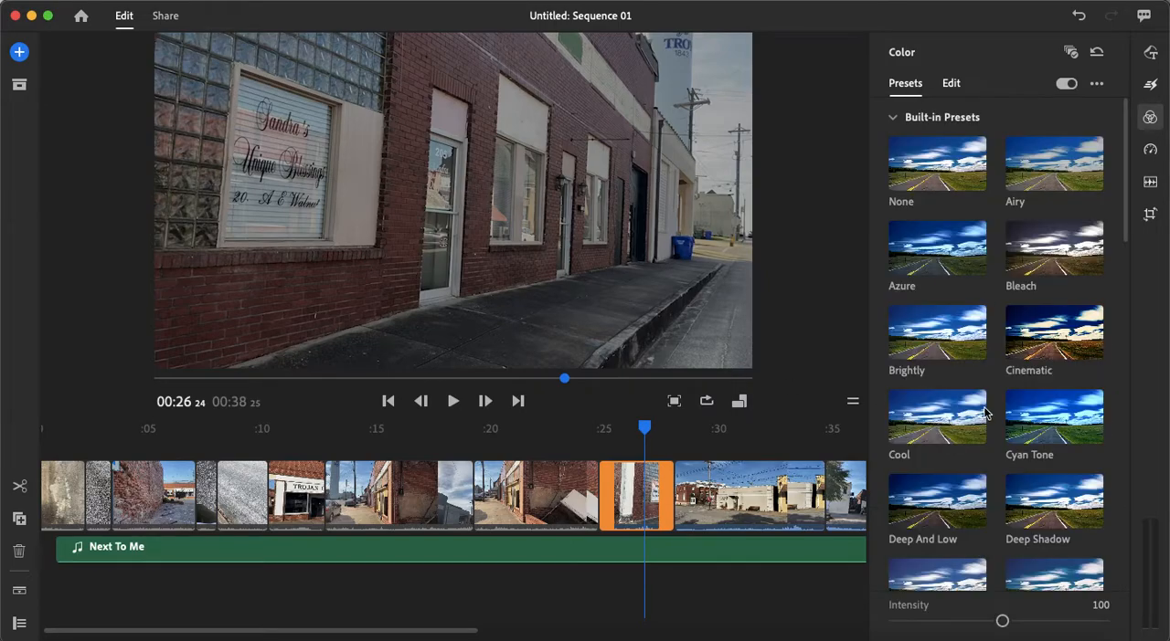
pyautogui.scroll(-3)
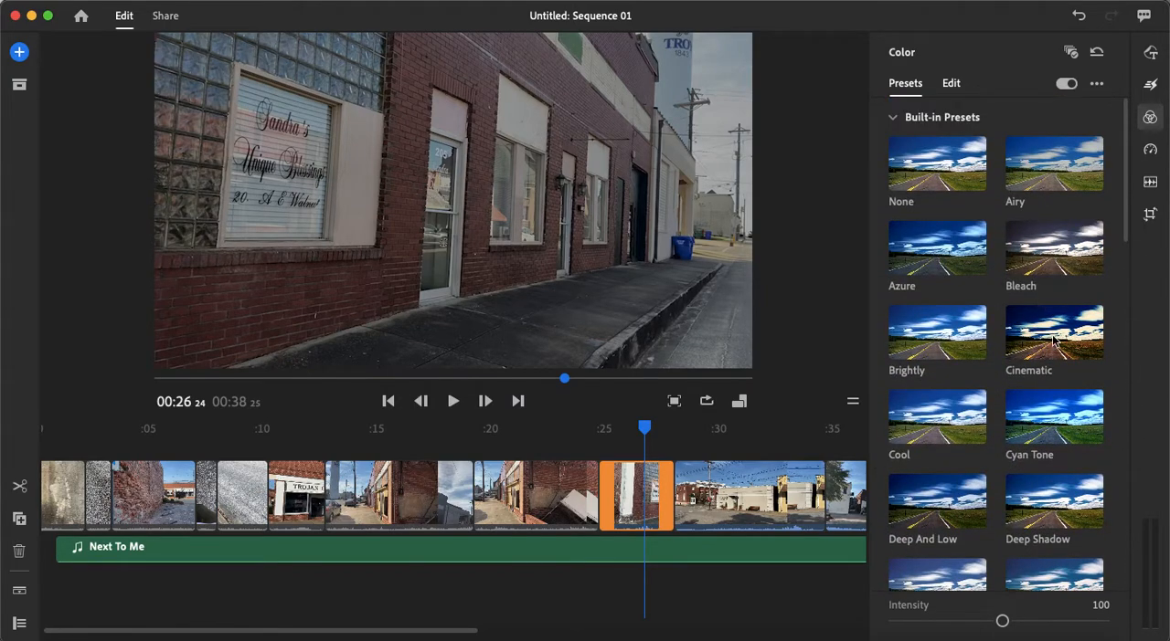
pyautogui.click(1053, 332)
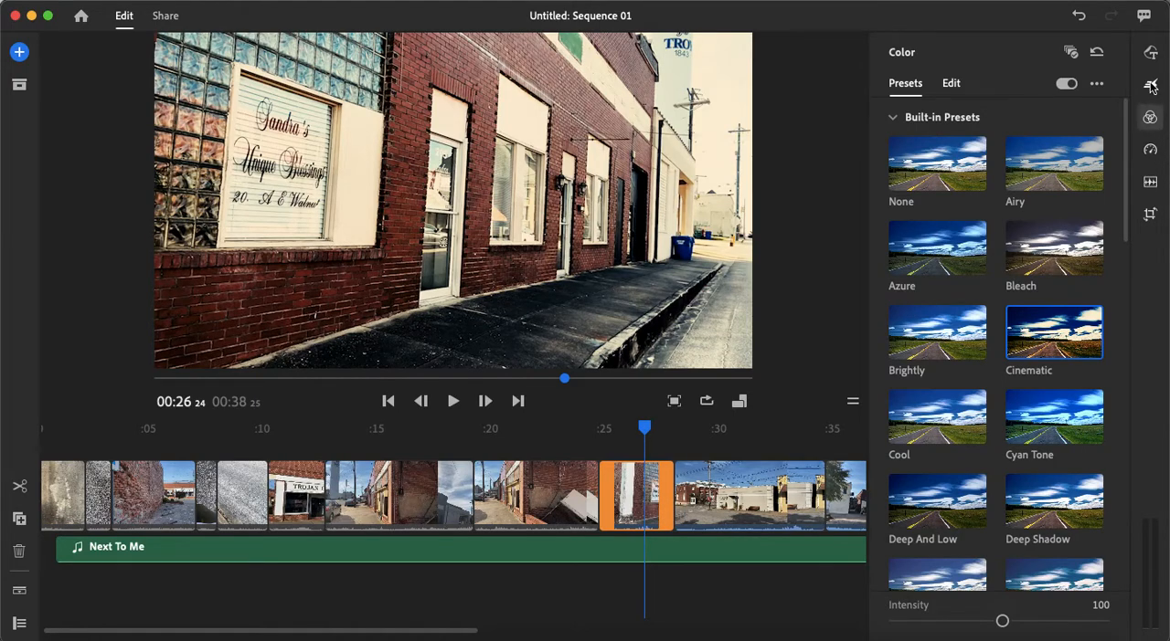
# Step: Add Dissolve transitions at two clip boundaries, one around 19 seconds
pyautogui.click(1149, 84)
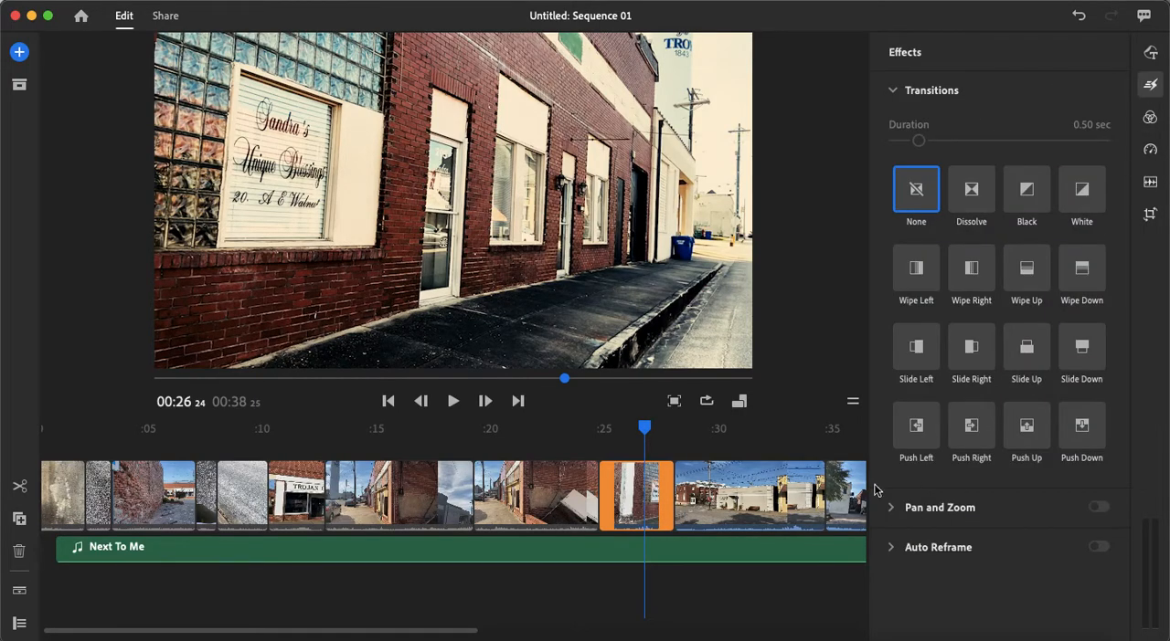
pyautogui.click(970, 190)
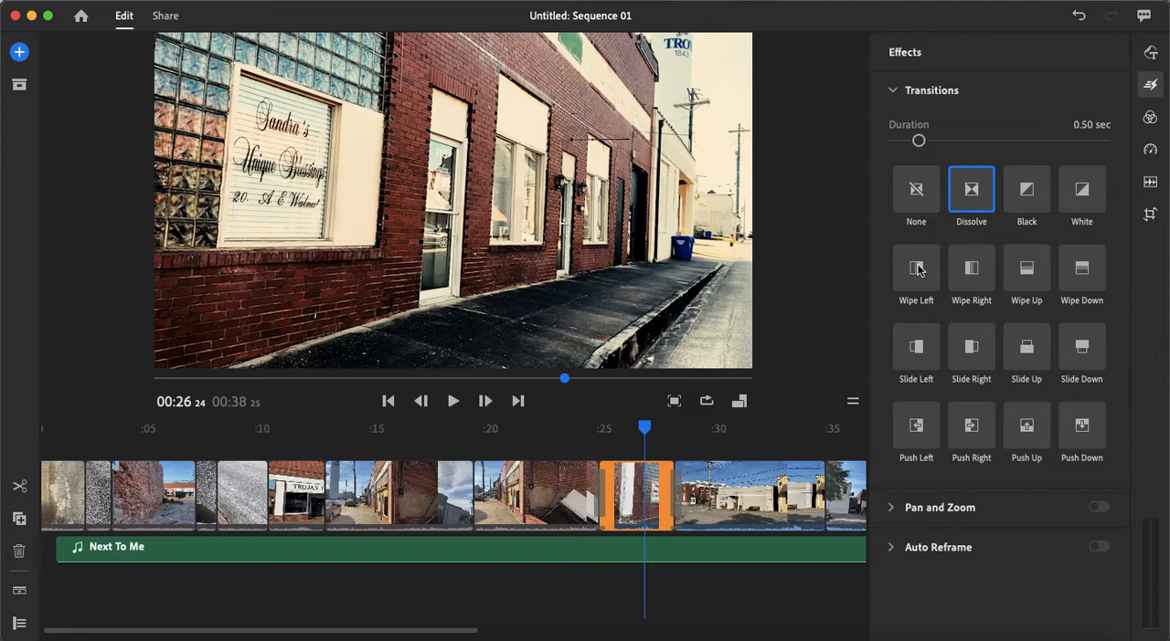
pyautogui.click(916, 269)
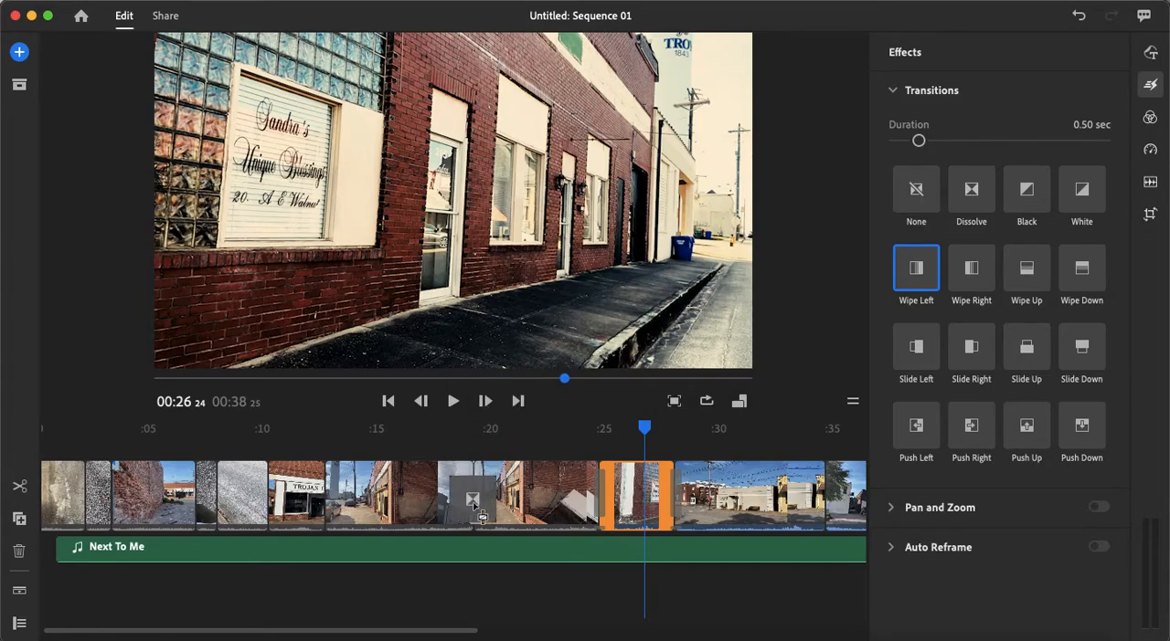
pyautogui.click(971, 190)
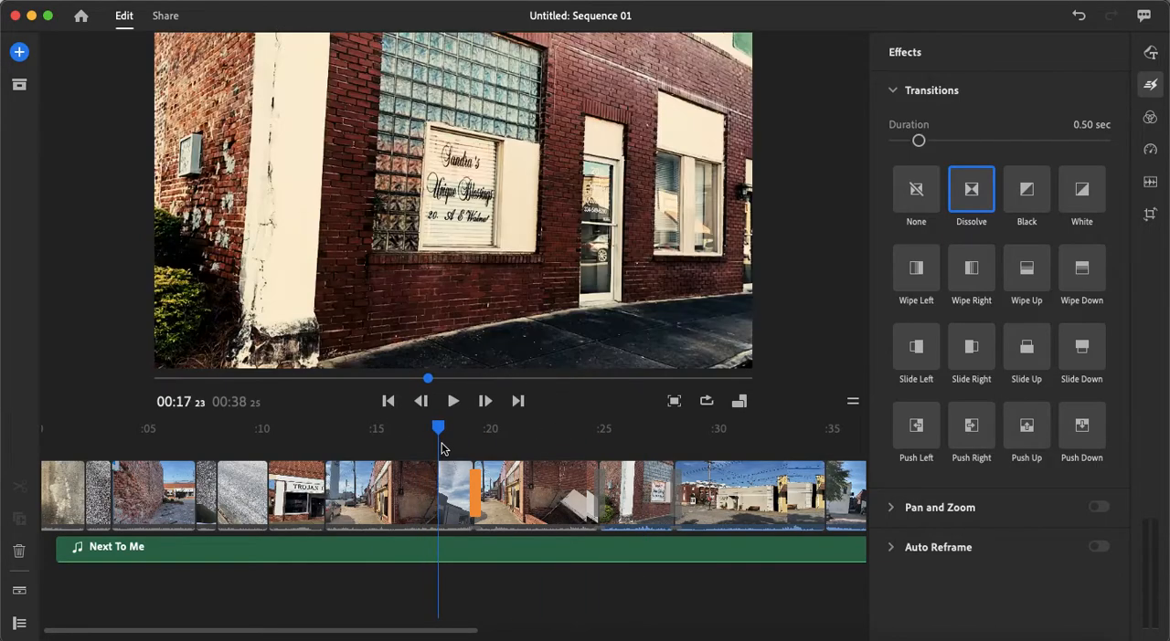
pyautogui.click(454, 402)
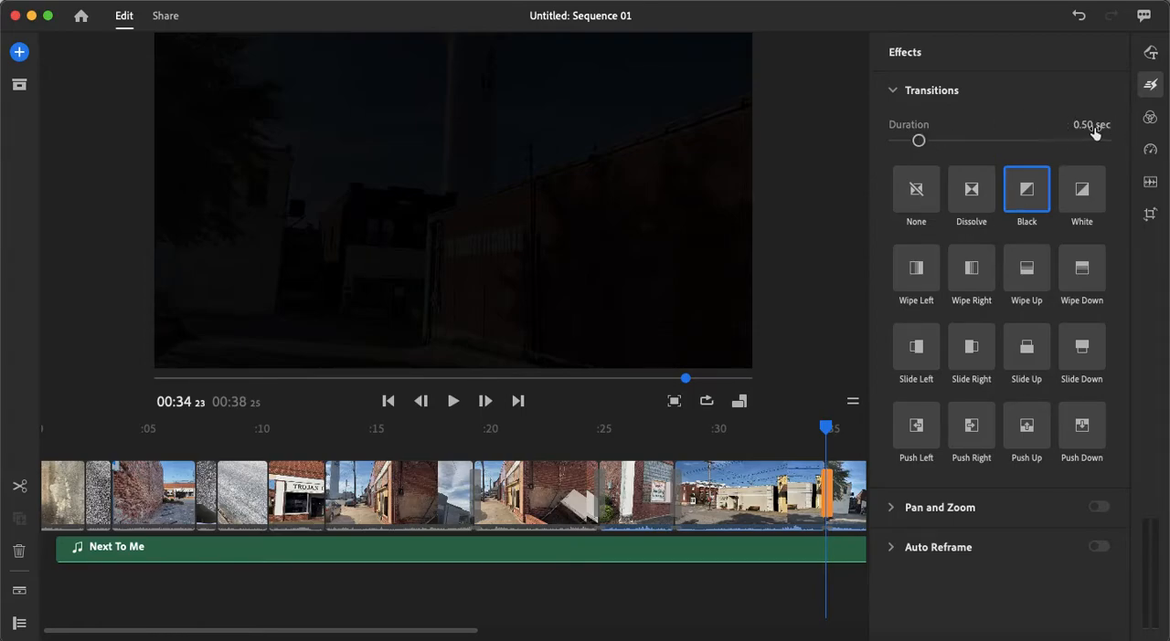
# Step: Lengthen the closing Black transition from 0.5 to 1.50 seconds
pyautogui.moveTo(918, 139); pyautogui.dragTo(958, 138)
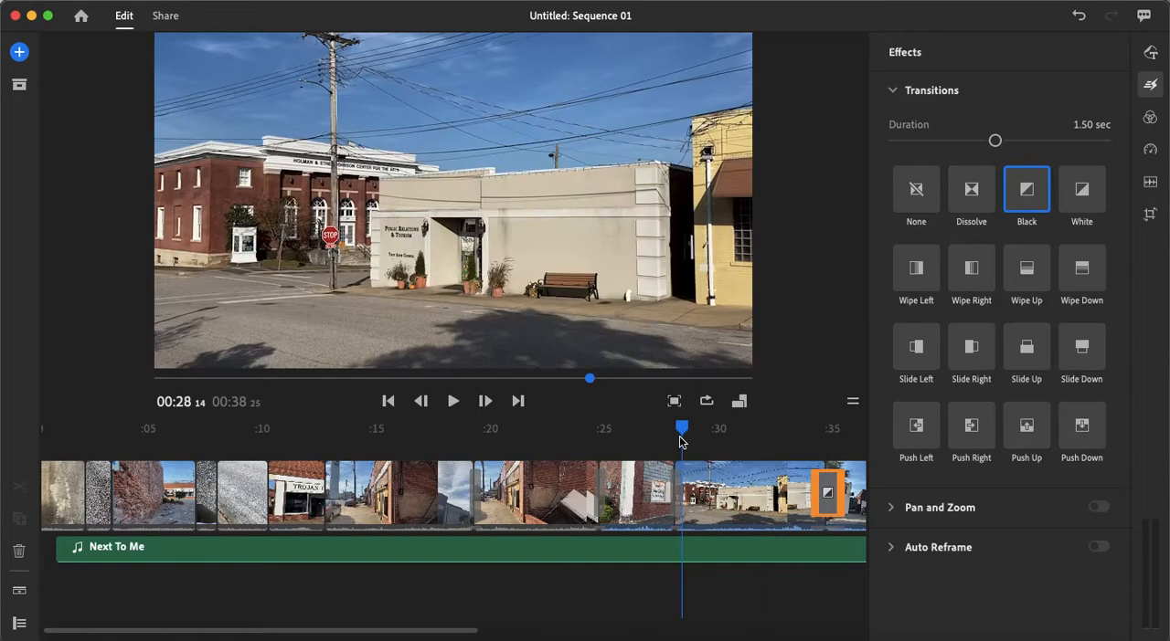
pyautogui.click(453, 401)
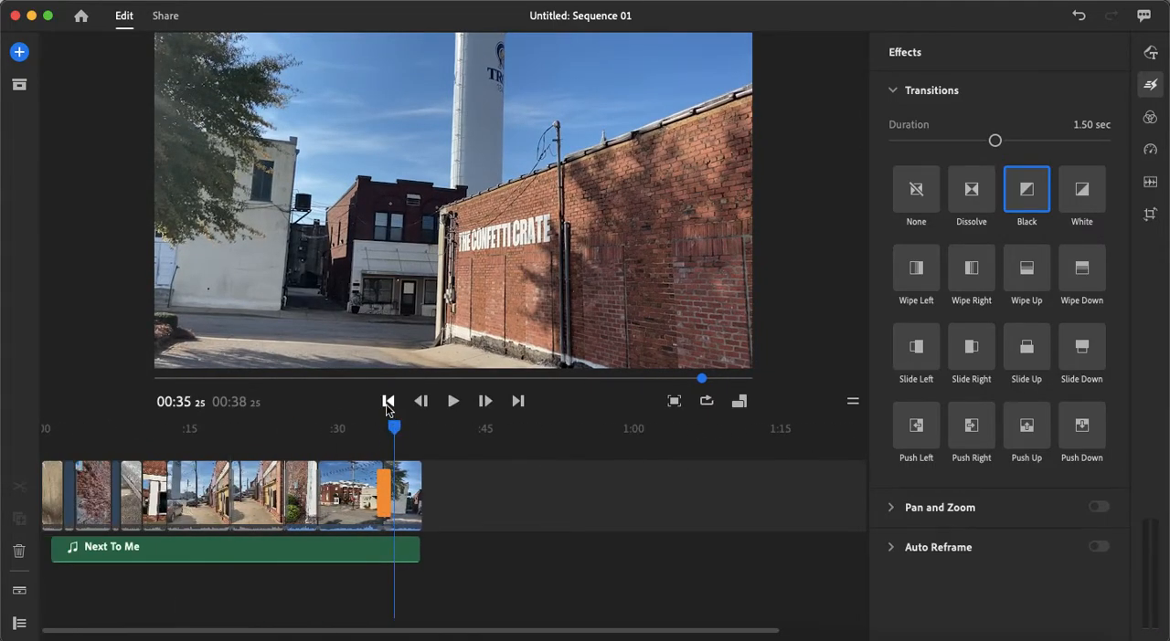
pyautogui.moveTo(393, 427); pyautogui.dragTo(217, 428)
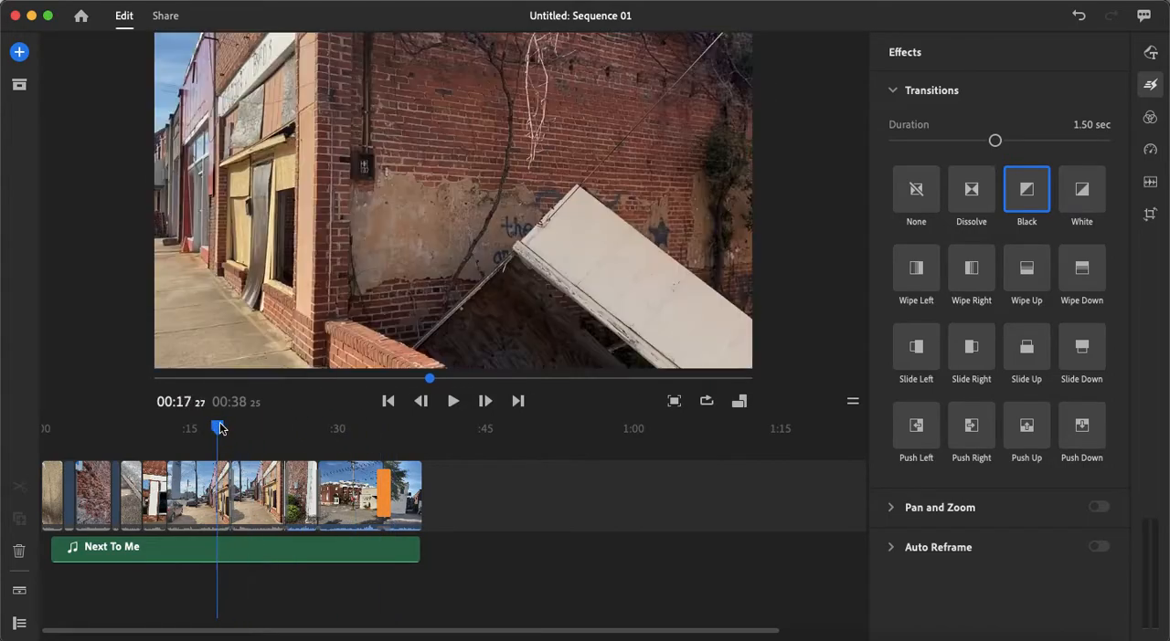
pyautogui.moveTo(217, 428); pyautogui.dragTo(227, 428)
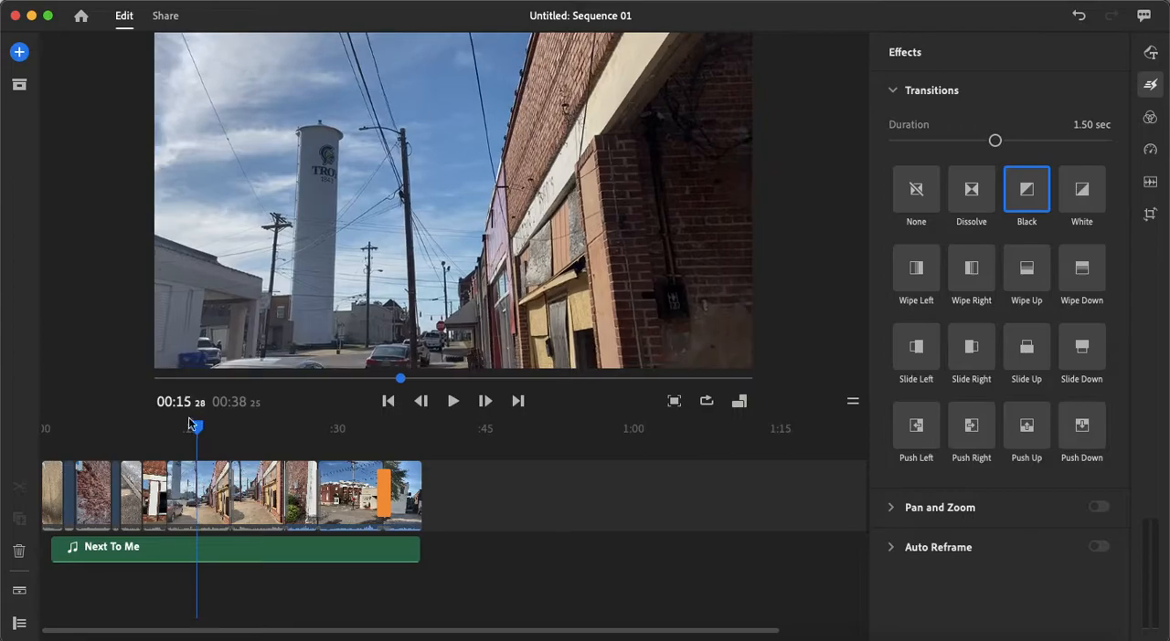
pyautogui.click(453, 402)
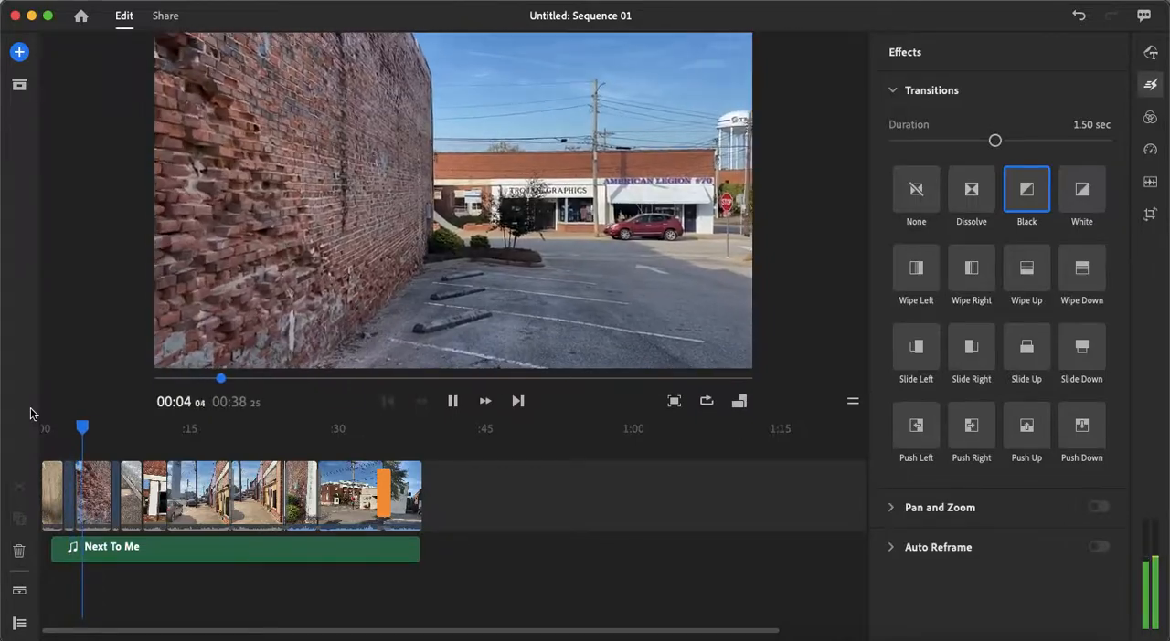
pyautogui.click(453, 402)
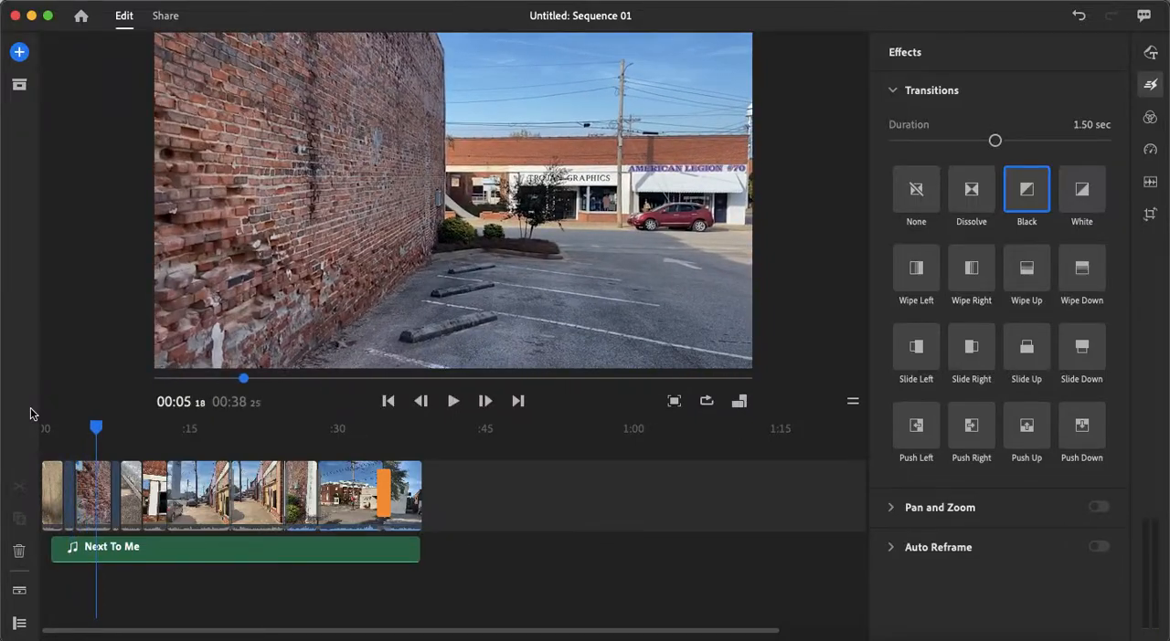